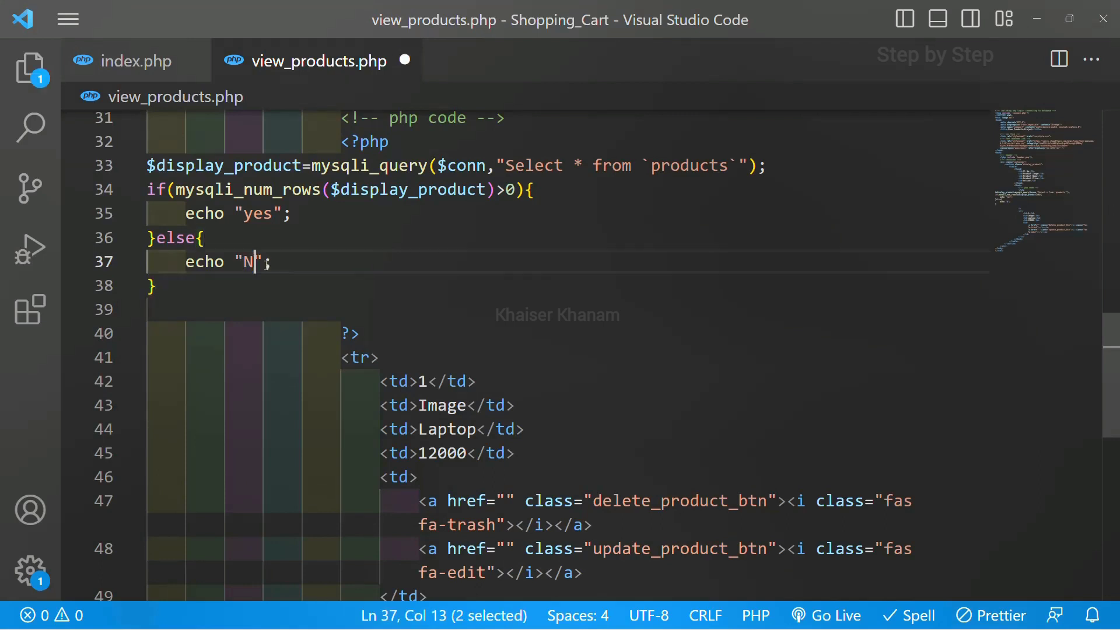
# - Make the else branch echo 'No Products Available' and replace echo "yes"; with // logic to fetch data
pyautogui.write('o Products Avai')
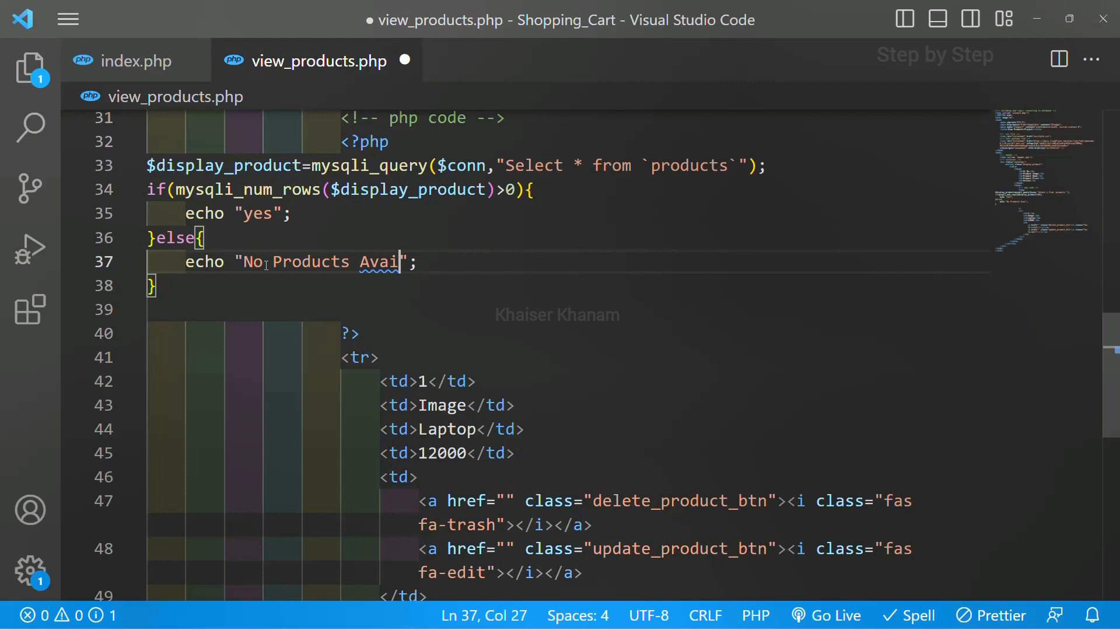
pyautogui.write('lable')
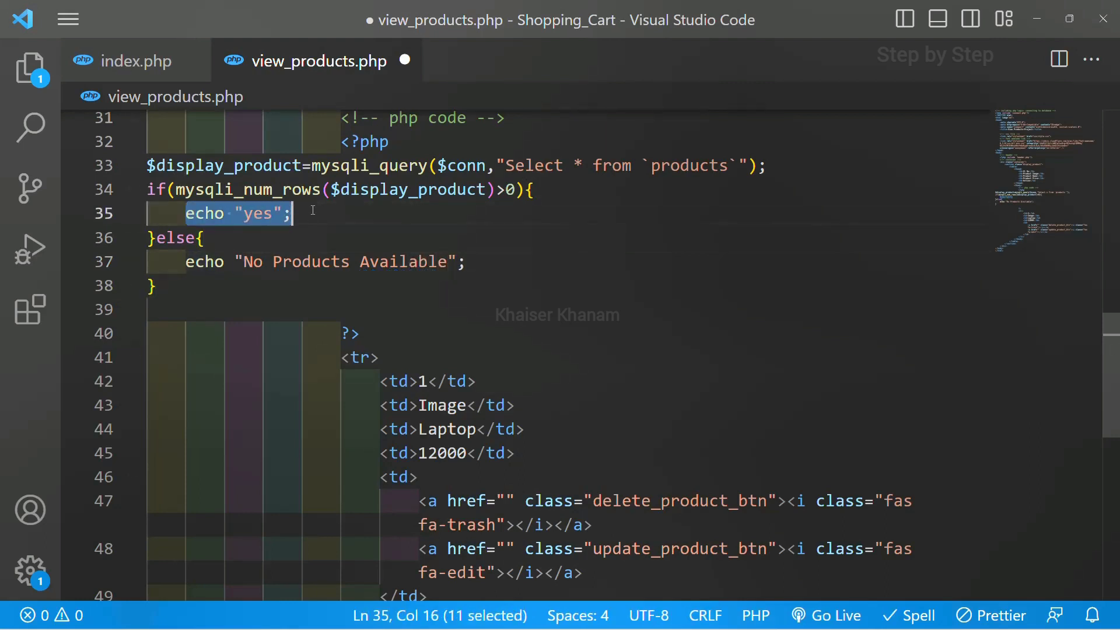
pyautogui.press('Delete')
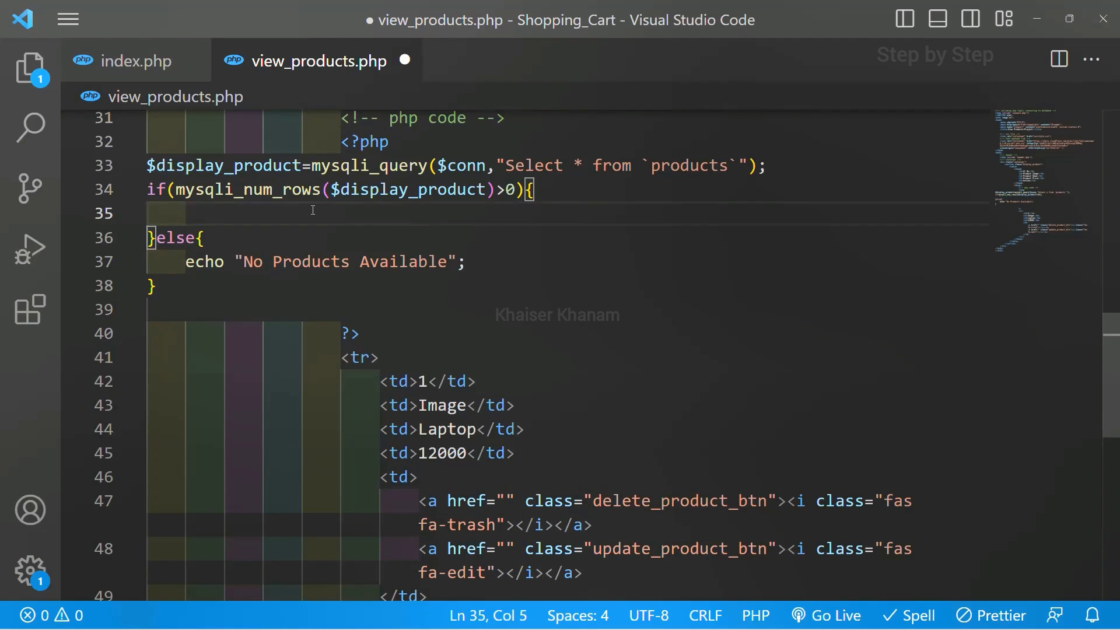
pyautogui.write('// logic to fetch data')
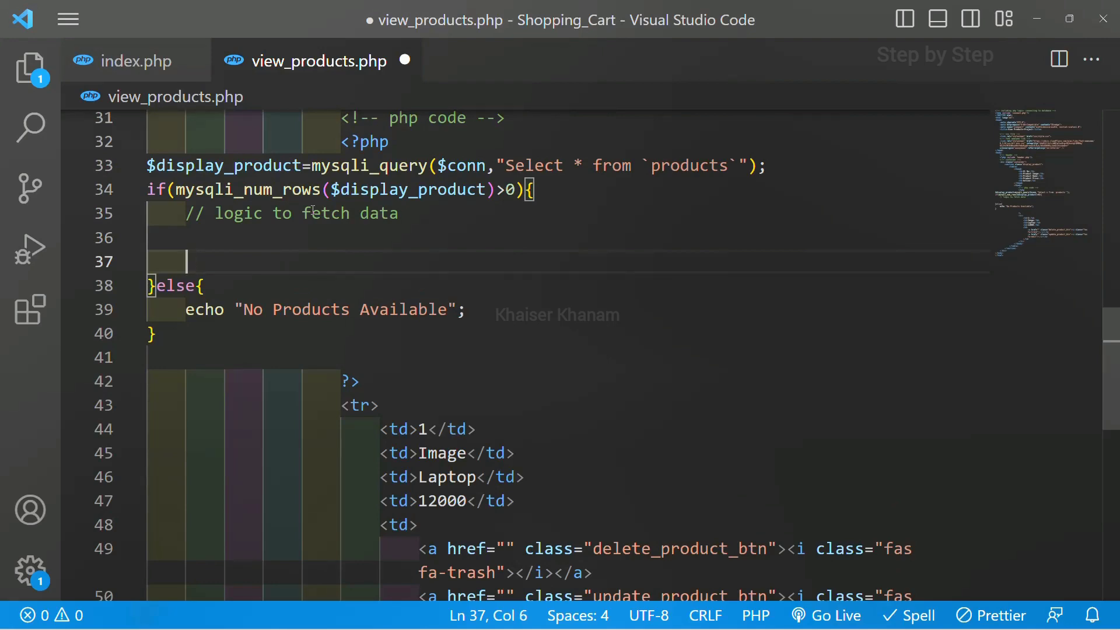
# - Fetch a row into $row with mysqli_fetch_assoc($display_product);
pyautogui.write('$row')
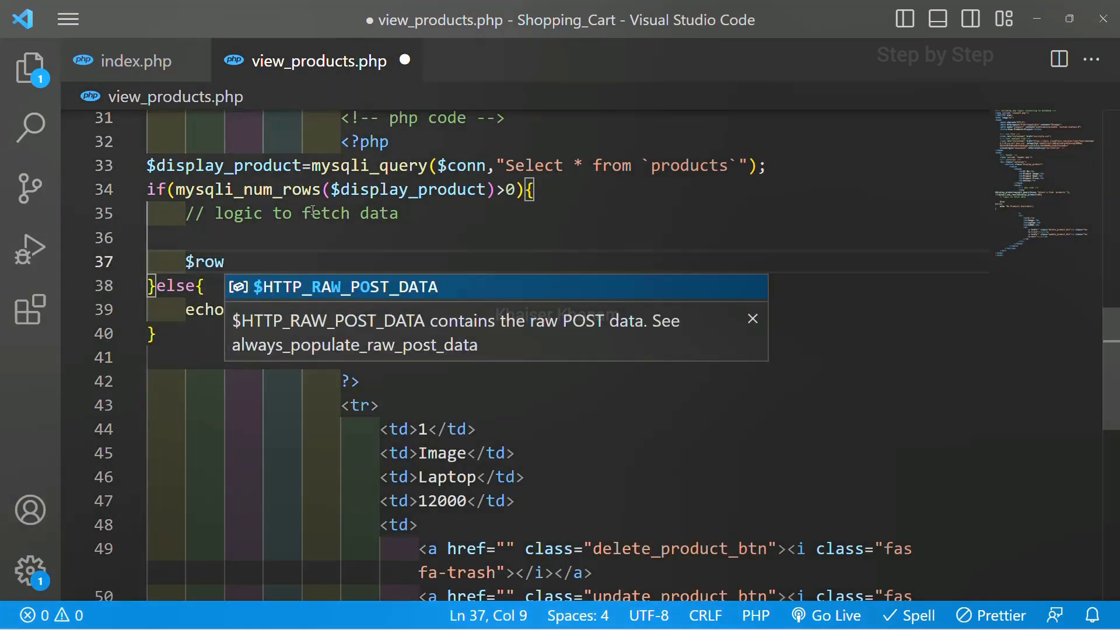
pyautogui.write('=')
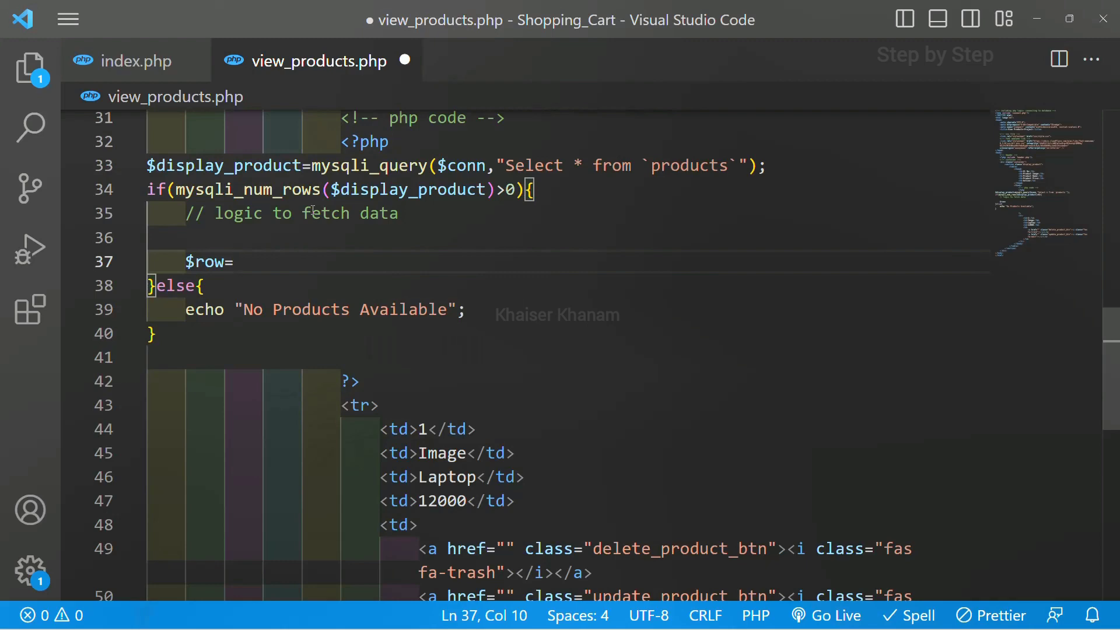
pyautogui.write('mys')
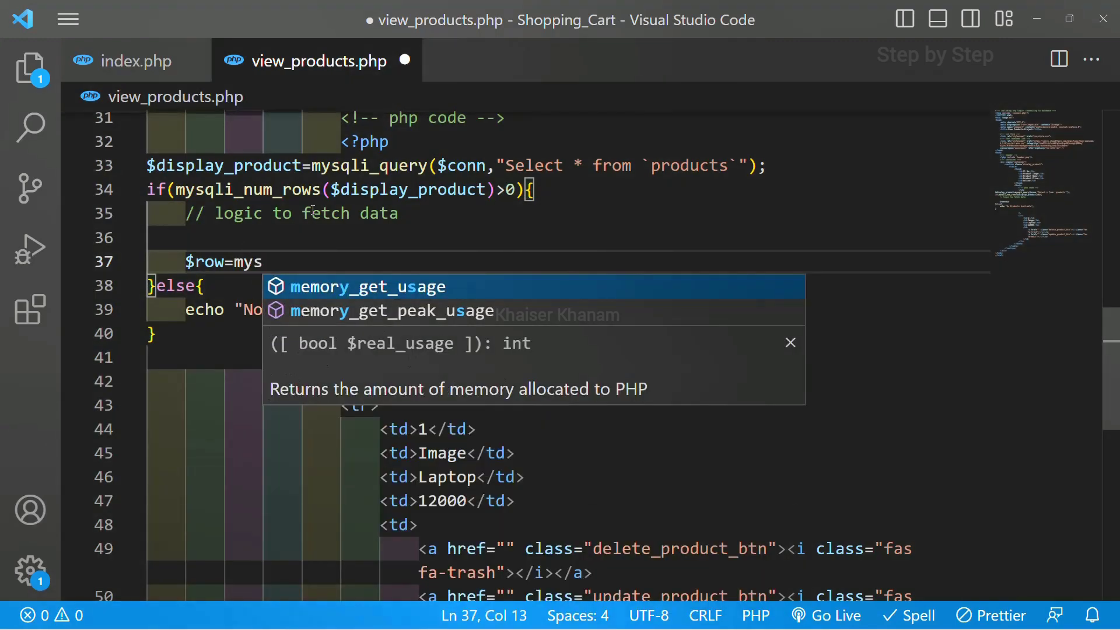
pyautogui.write('qli_')
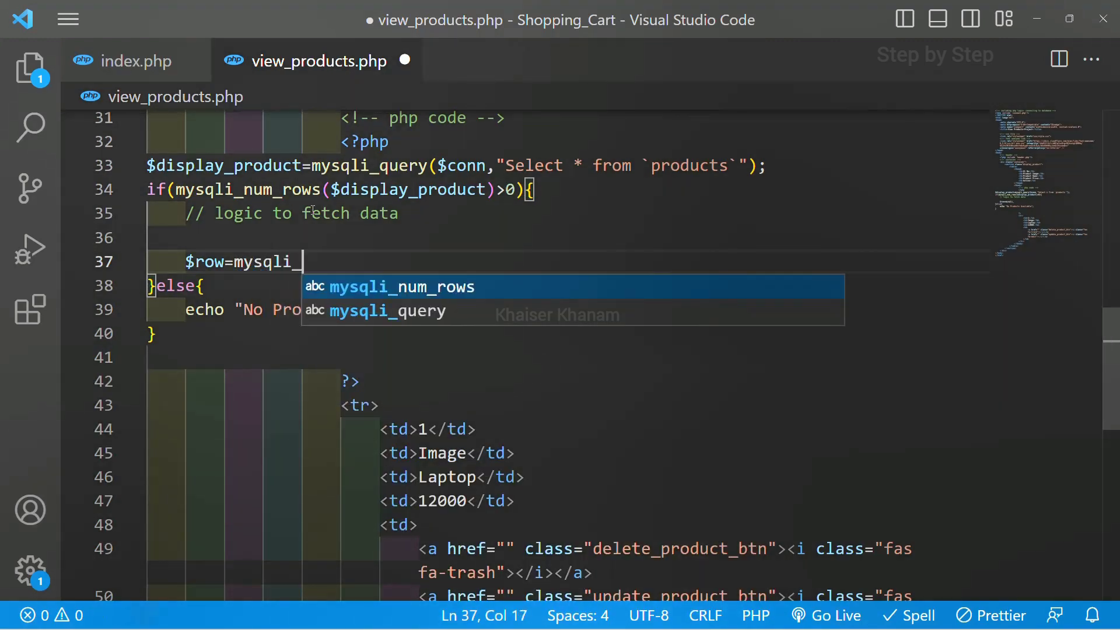
pyautogui.write('ft')
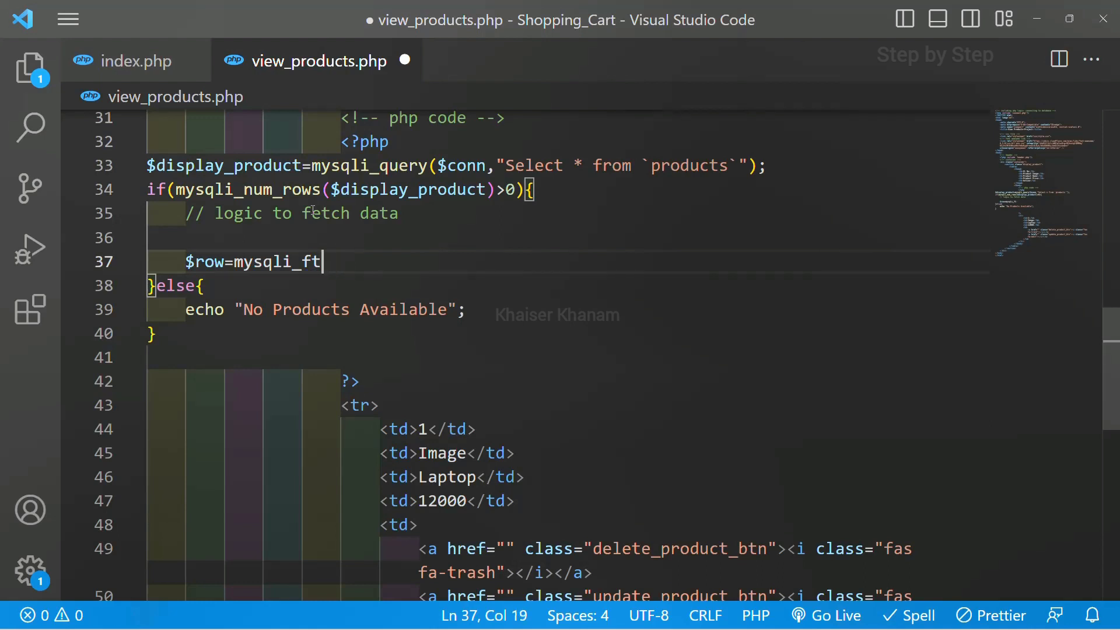
pyautogui.write('etch')
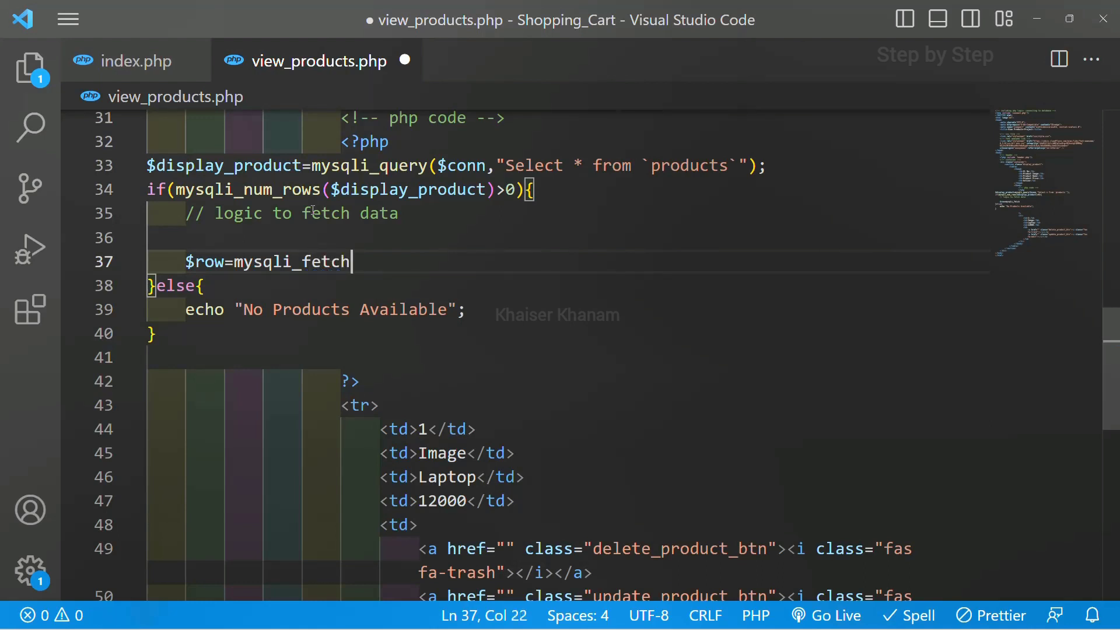
pyautogui.write('_as')
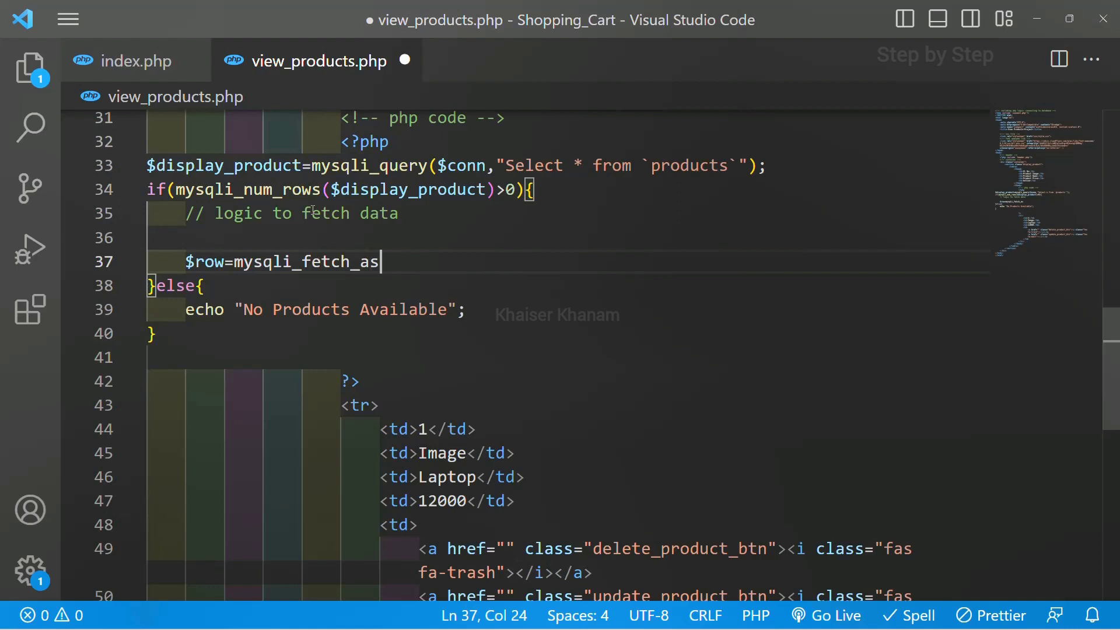
pyautogui.write('soc()')
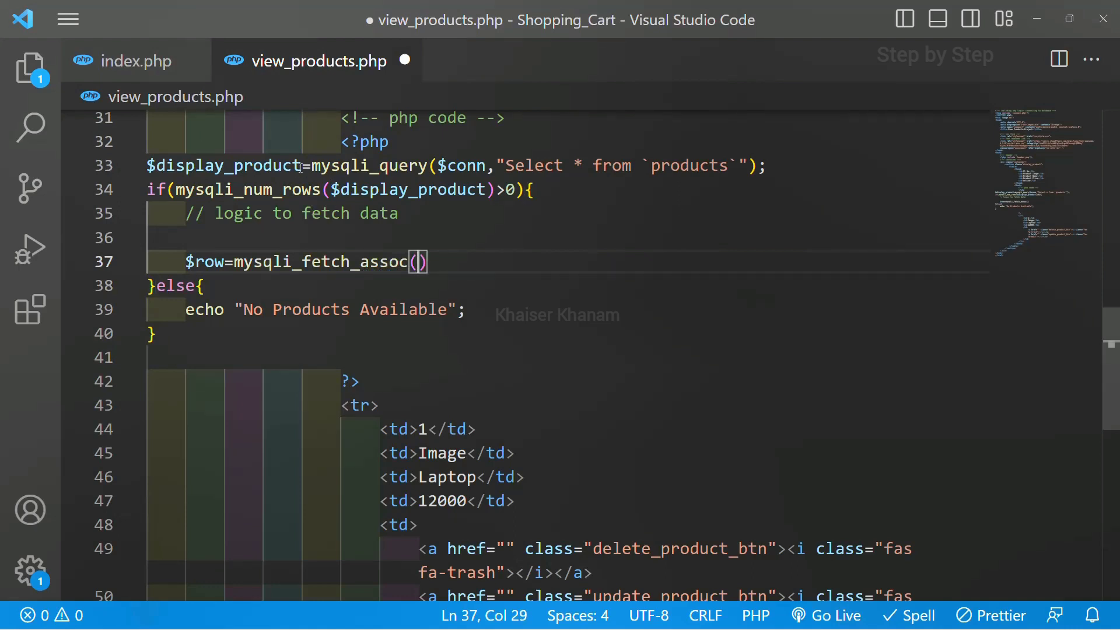
pyautogui.doubleClick(223, 166)
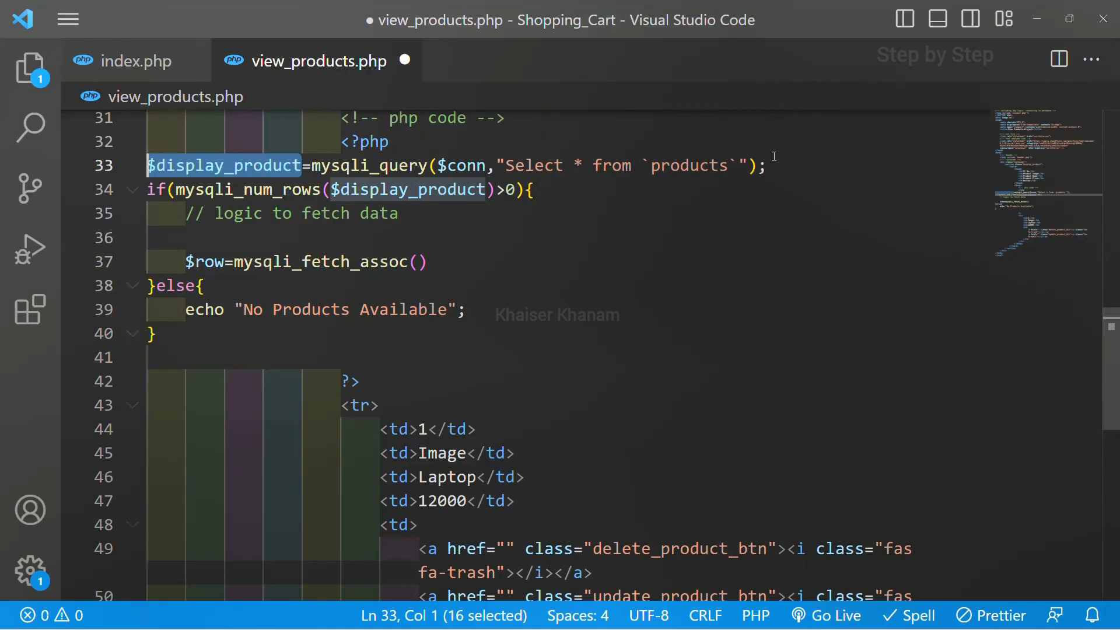
pyautogui.click(418, 261)
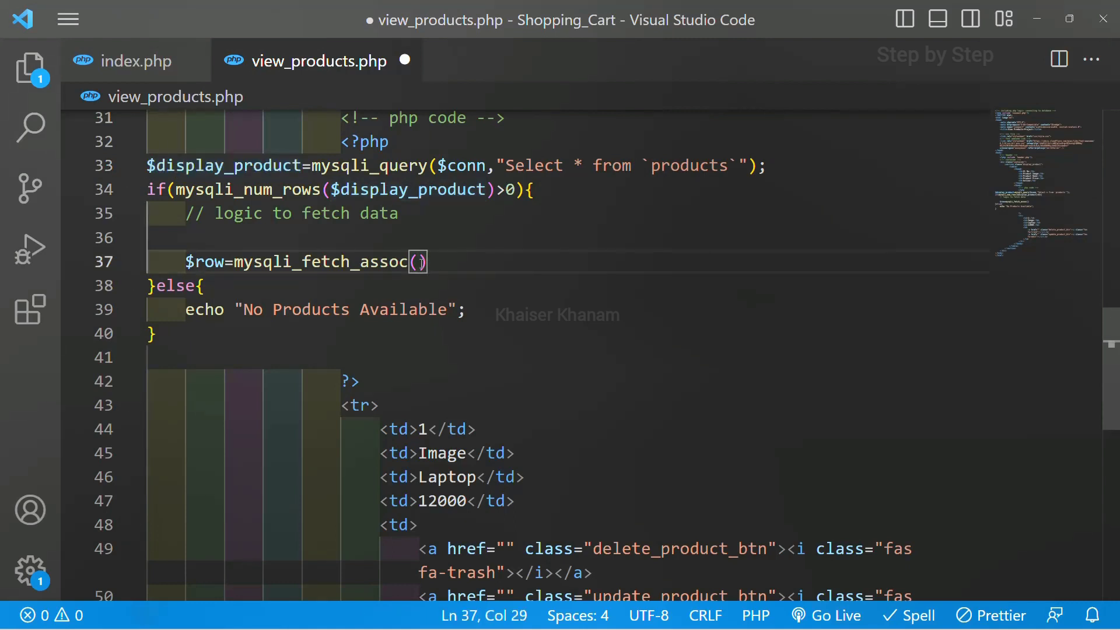
pyautogui.write('$display_product')
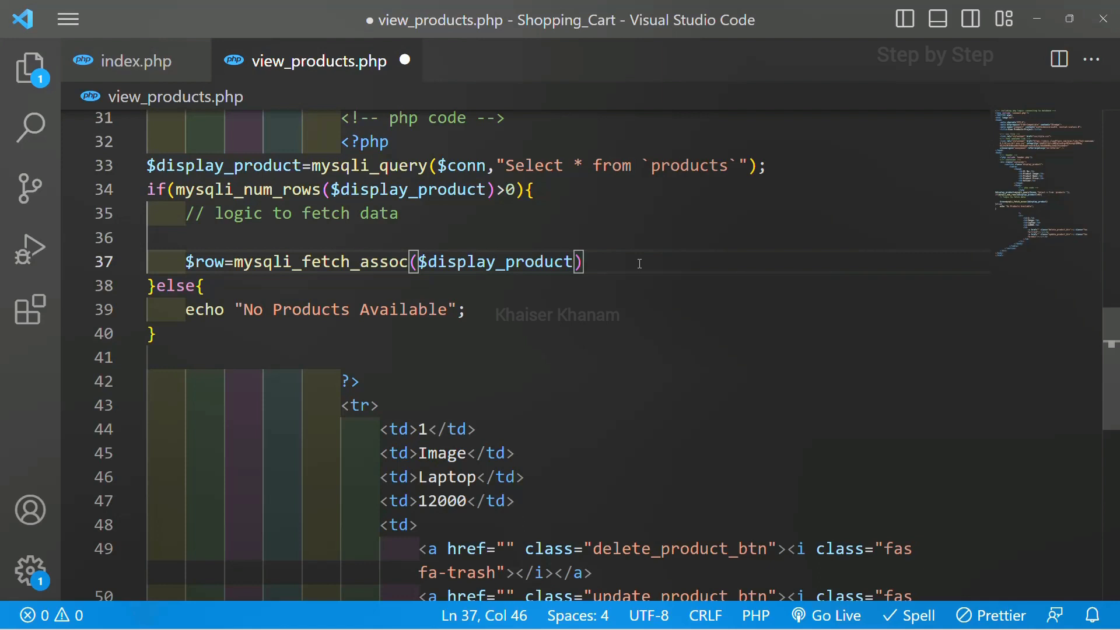
pyautogui.write(';')
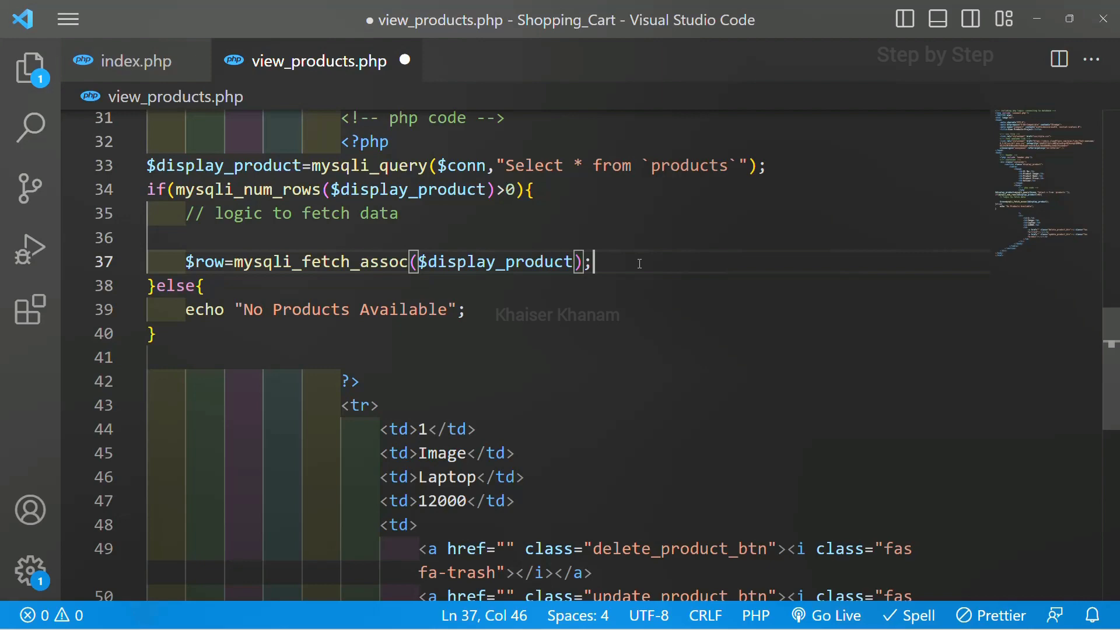
# - Start an echo of a field with echo $row['']
pyautogui.write('ech')
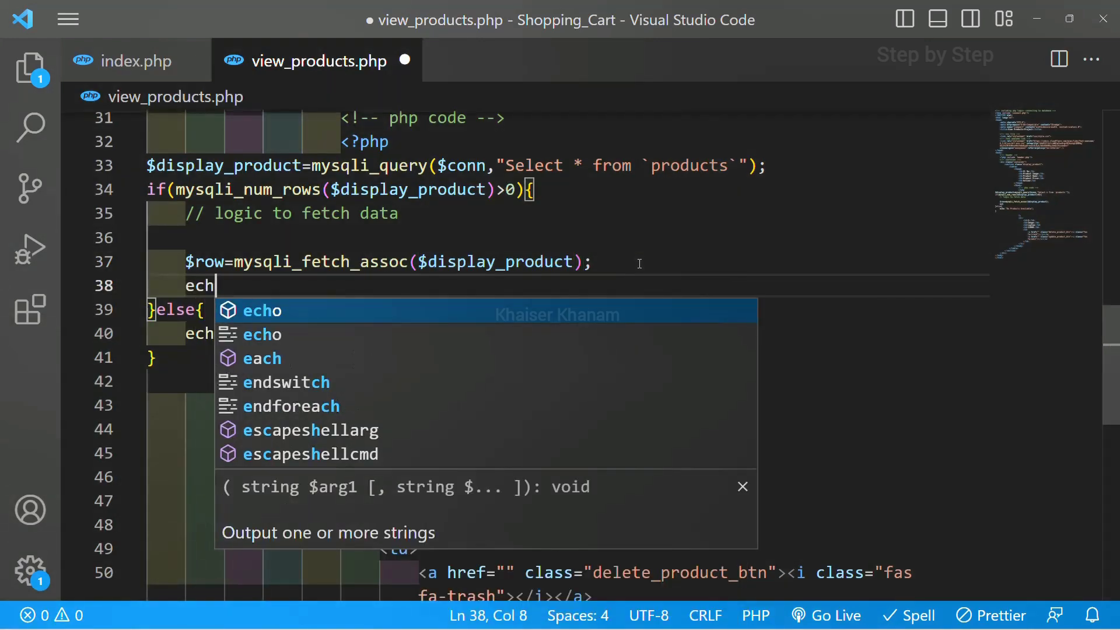
pyautogui.write('o')
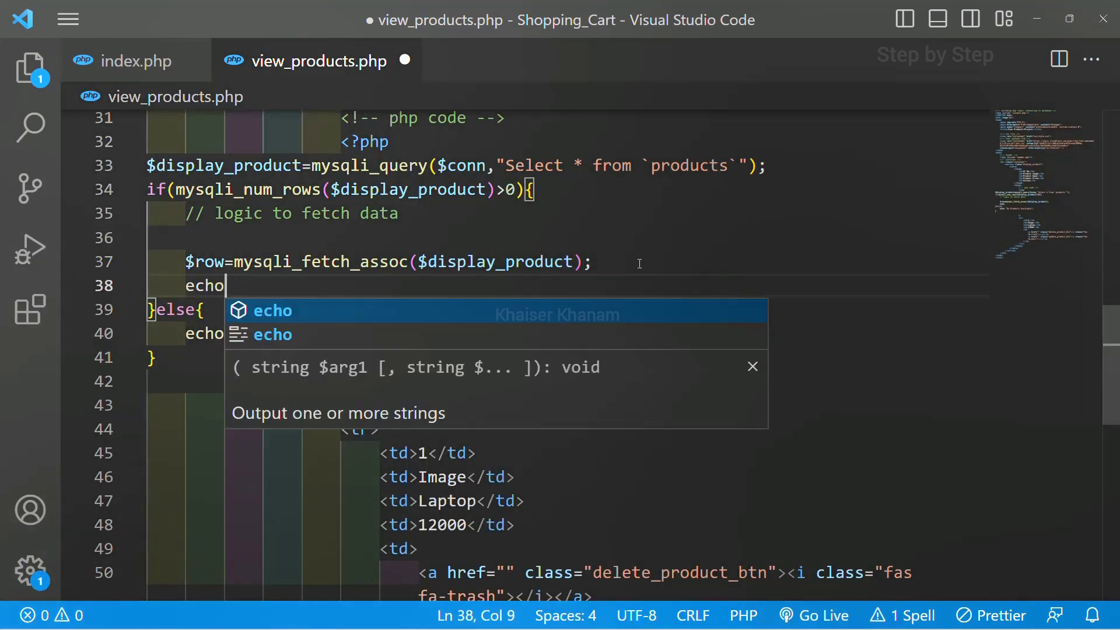
pyautogui.write('$')
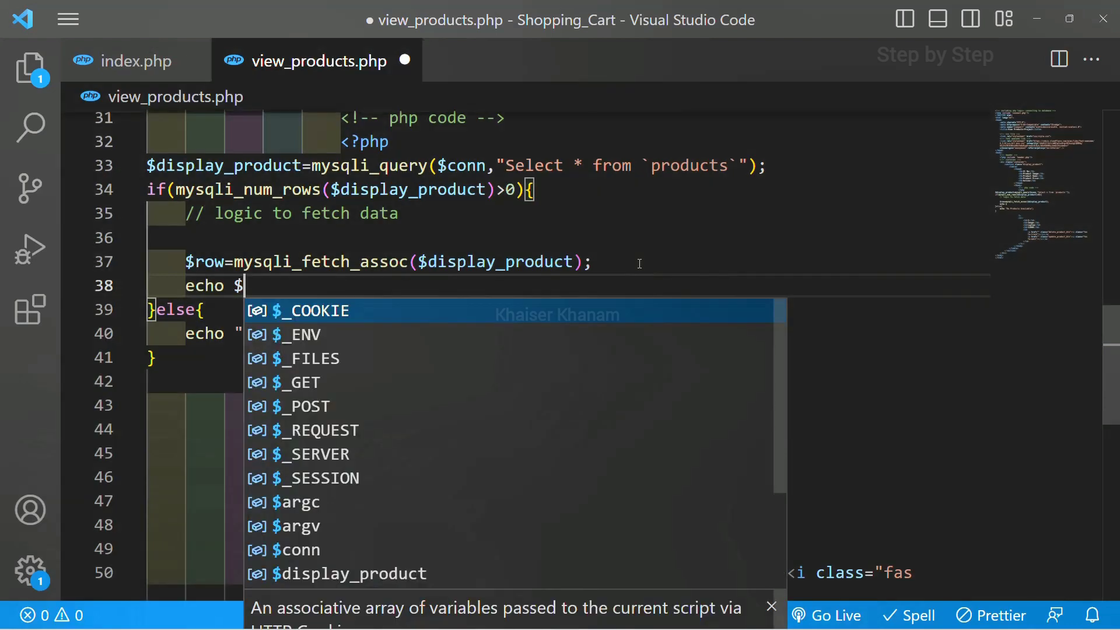
pyautogui.write('row[]')
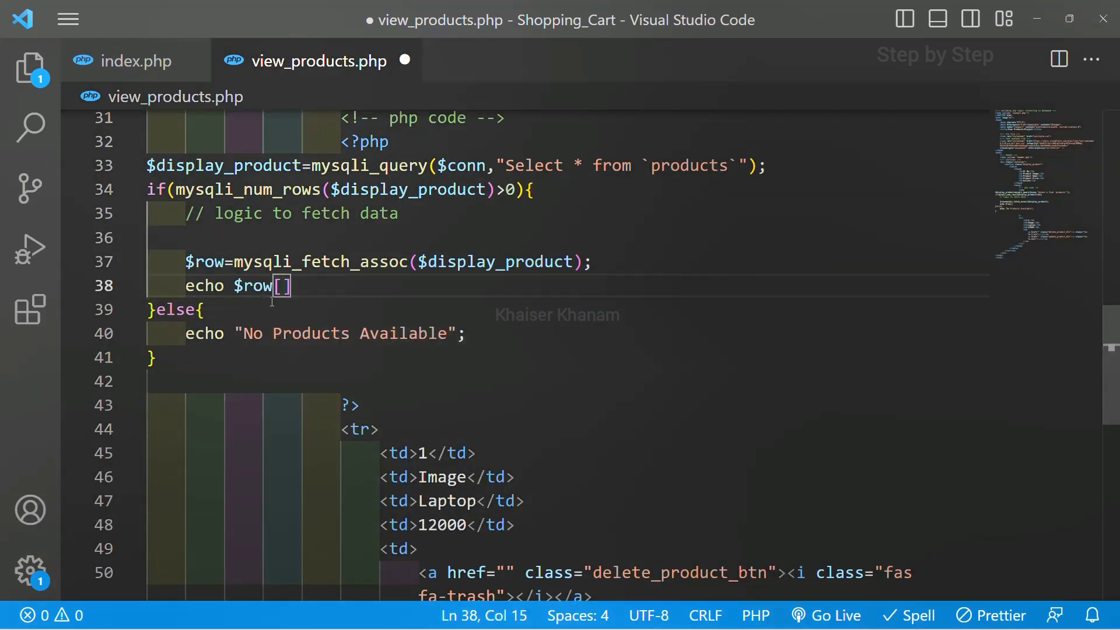
pyautogui.write("'")
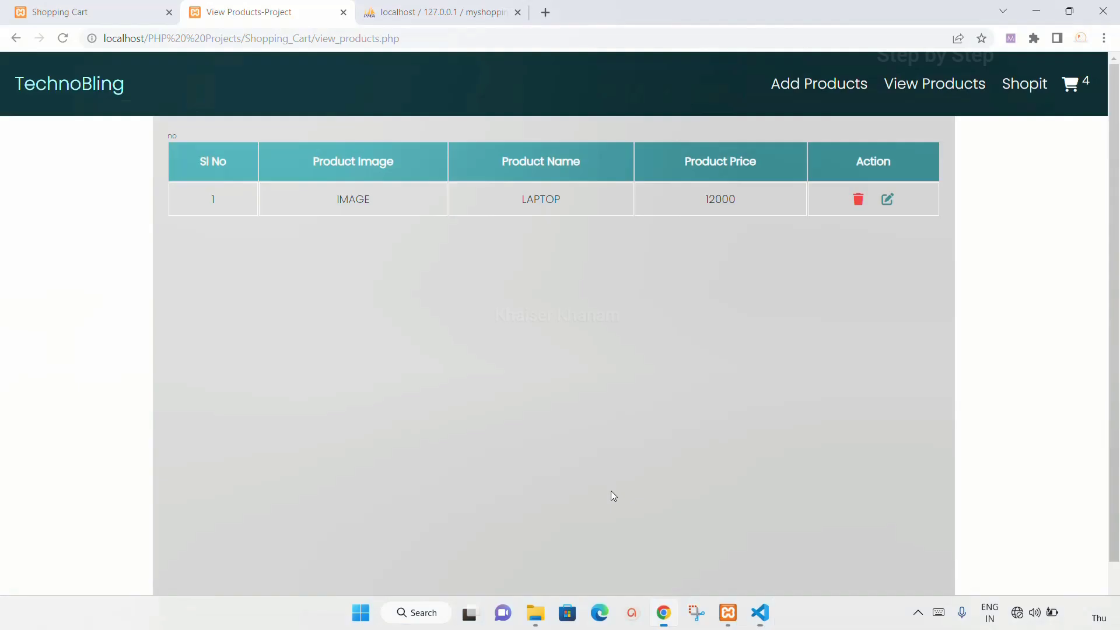
# - Check the products table columns (id, name, price, image) in phpMyAdmin, then return to VS Code
pyautogui.click(441, 12)
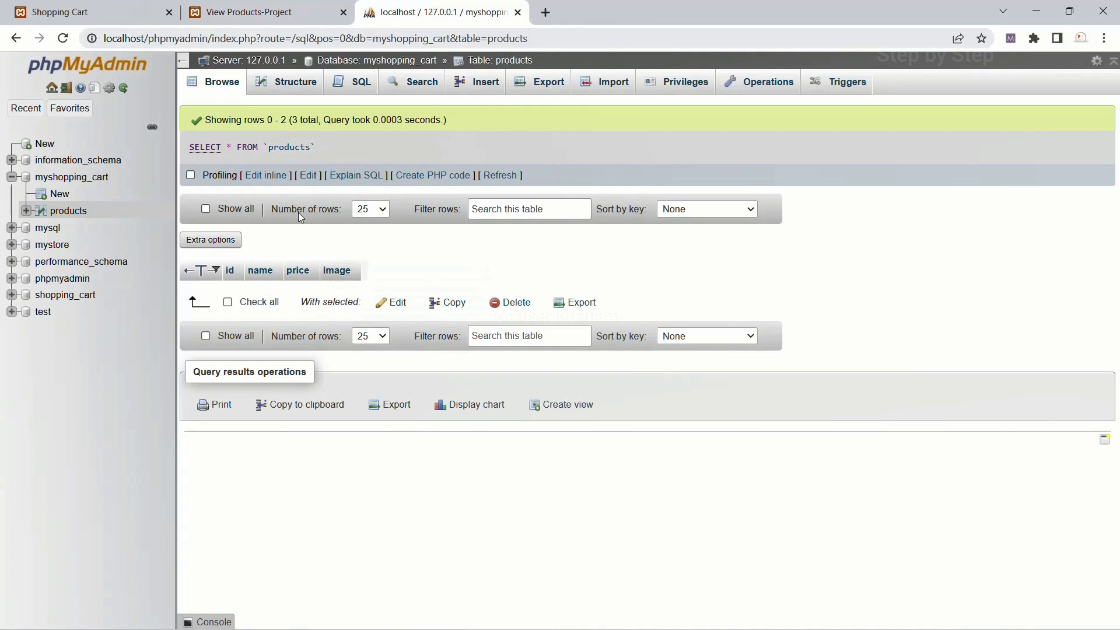
pyautogui.moveTo(511, 515)
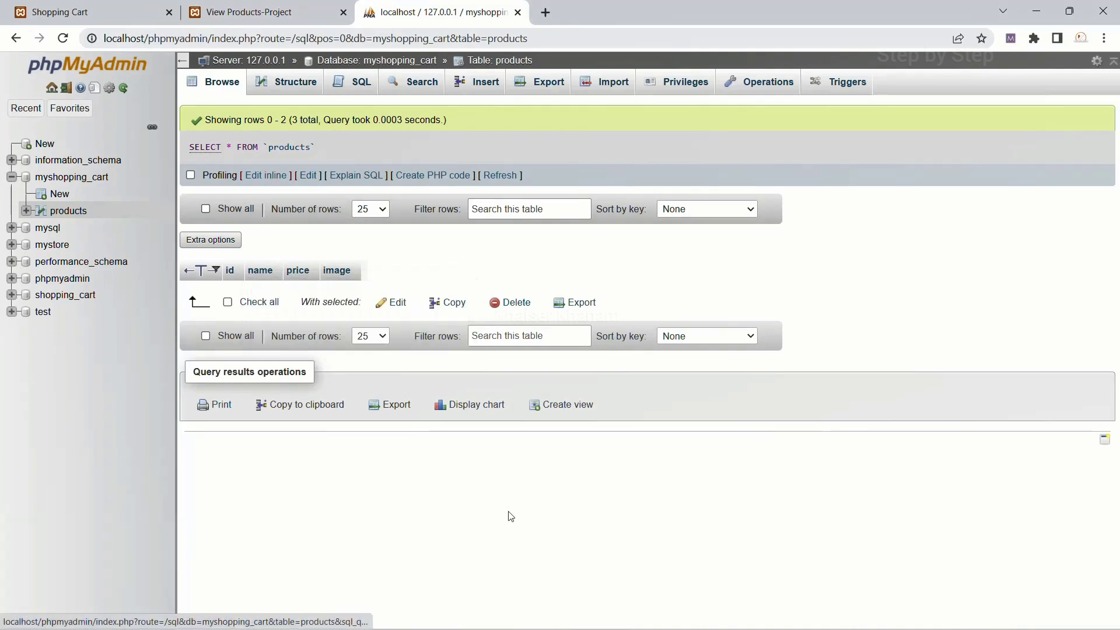
pyautogui.click(759, 613)
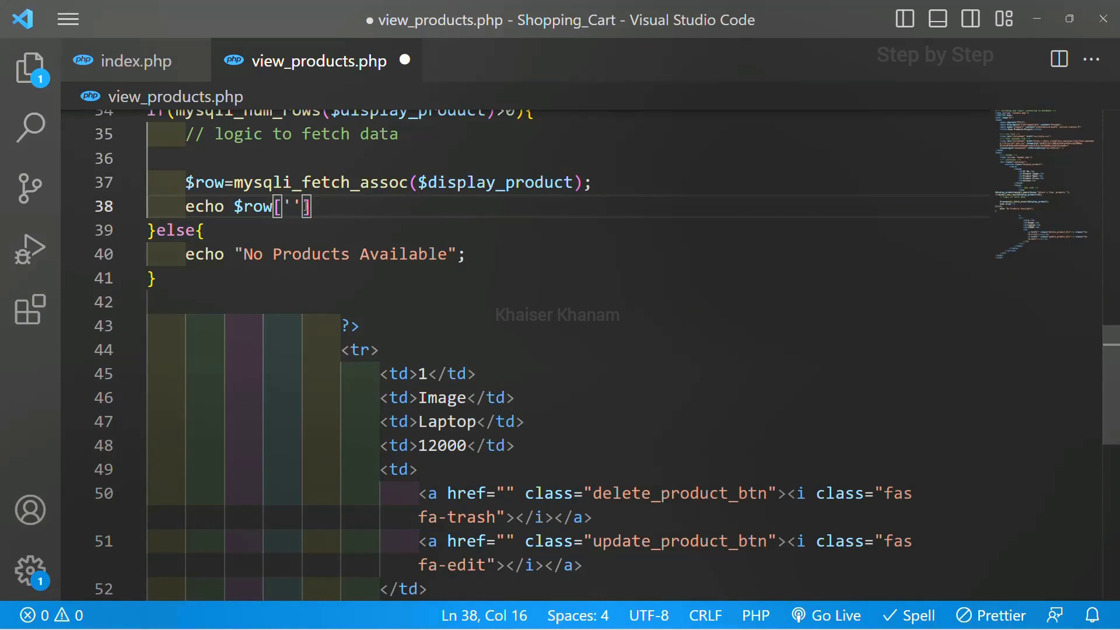
# - Check field names in index.php, then complete the echo as $row['name']; in view_products.php
pyautogui.click(136, 61)
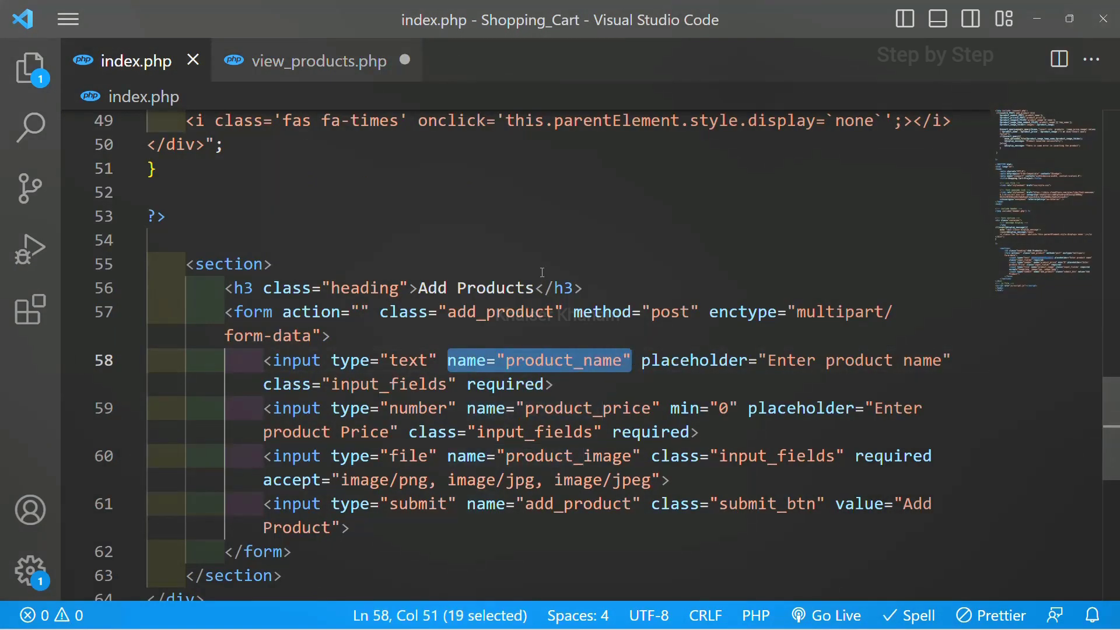
pyautogui.click(318, 61)
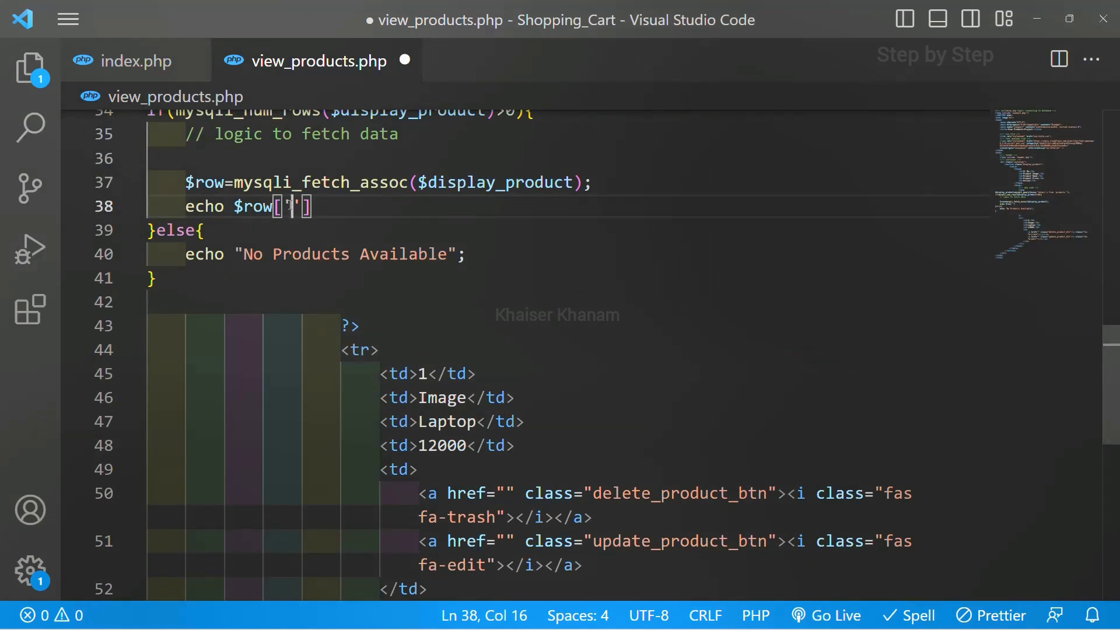
pyautogui.write('nam')
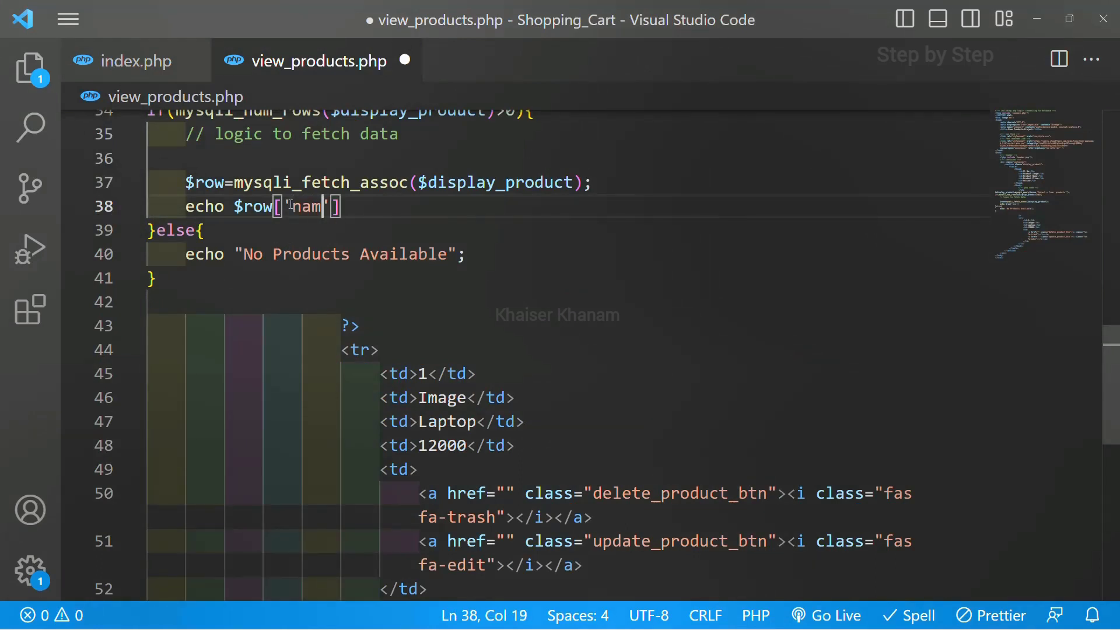
pyautogui.write('e];')
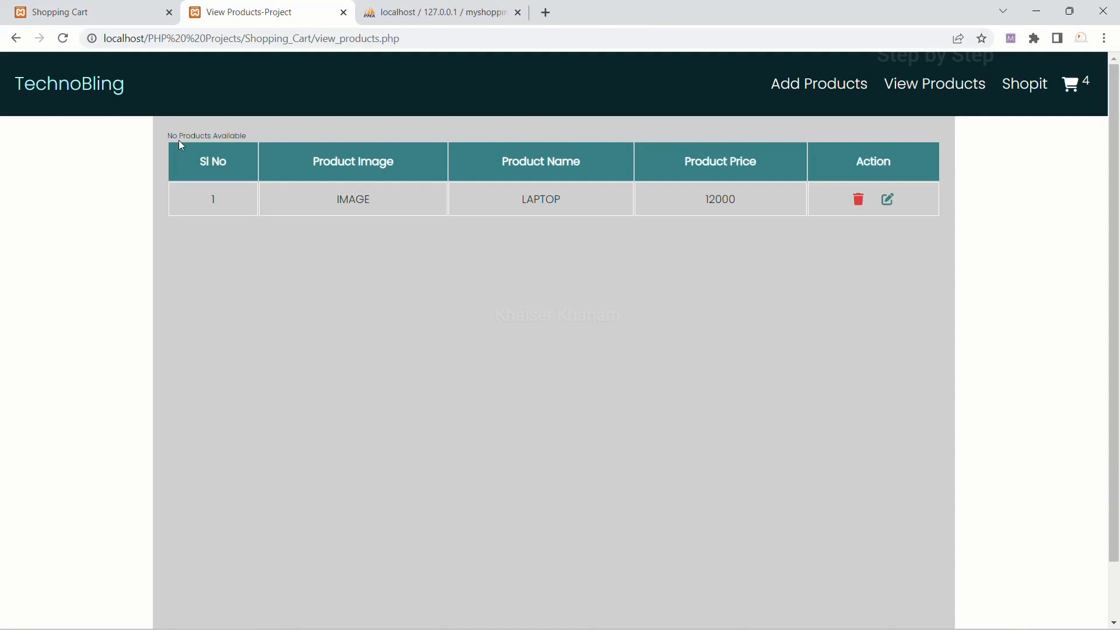
pyautogui.moveTo(351, 63)
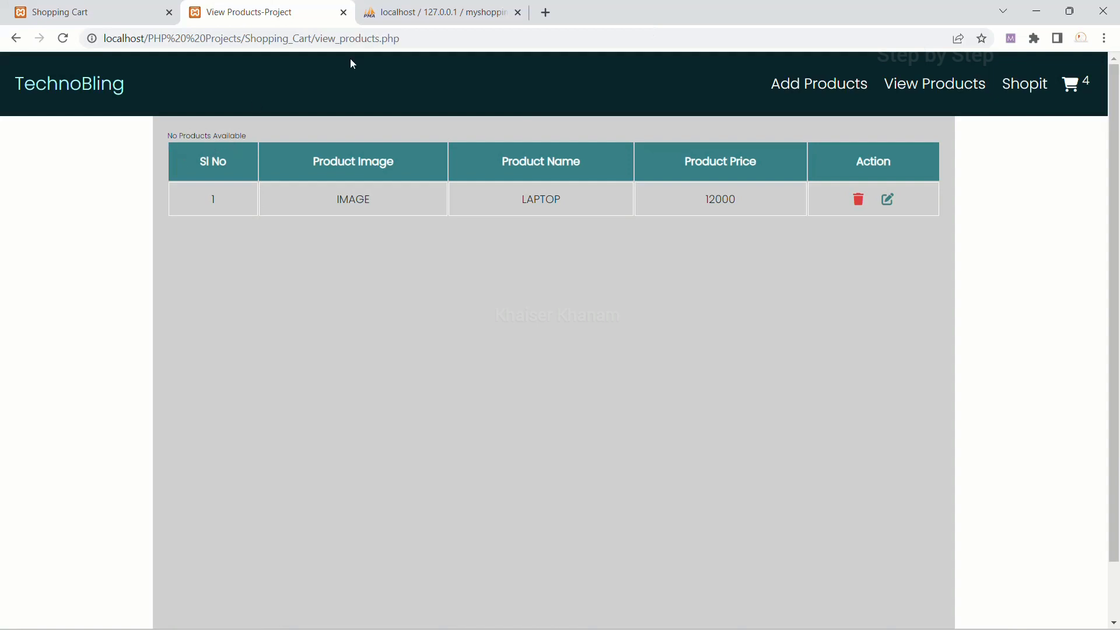
pyautogui.moveTo(604, 73)
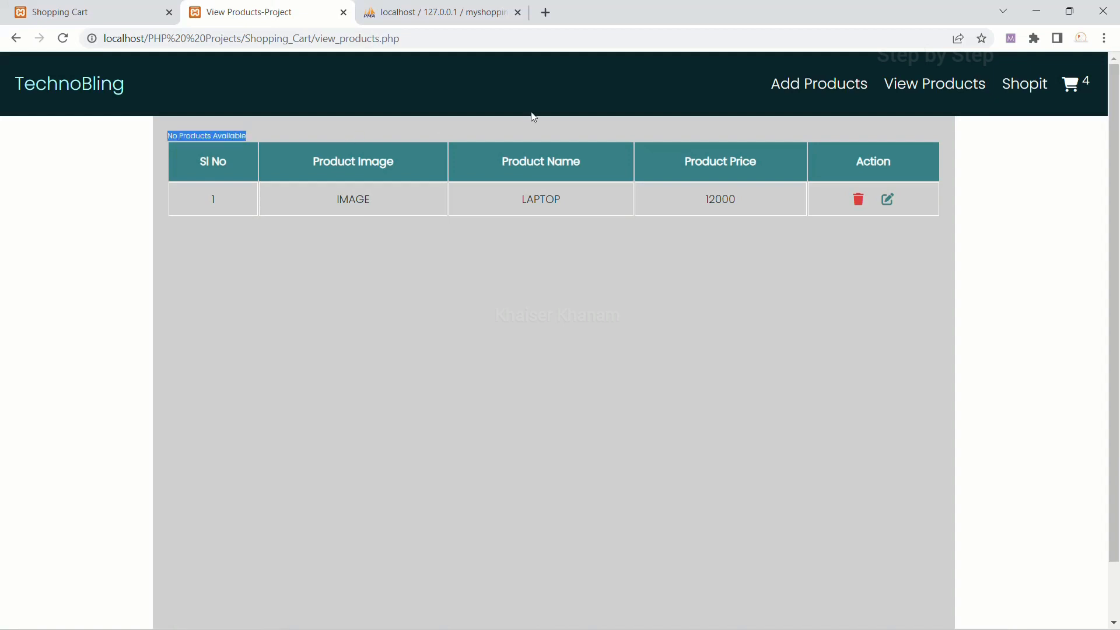
# - Go to the Add Products form with empty name, price and image fields
pyautogui.click(818, 83)
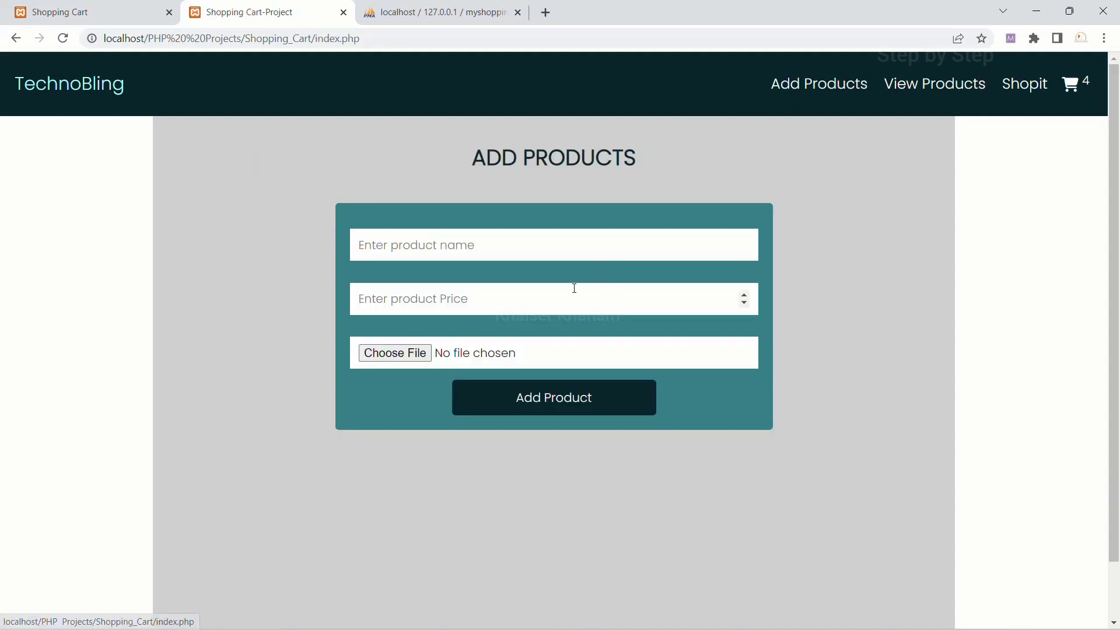
# - Enter Laptop priced 34000 and browse to C:\xampp\htdocs for the product image
pyautogui.write('Laptop')
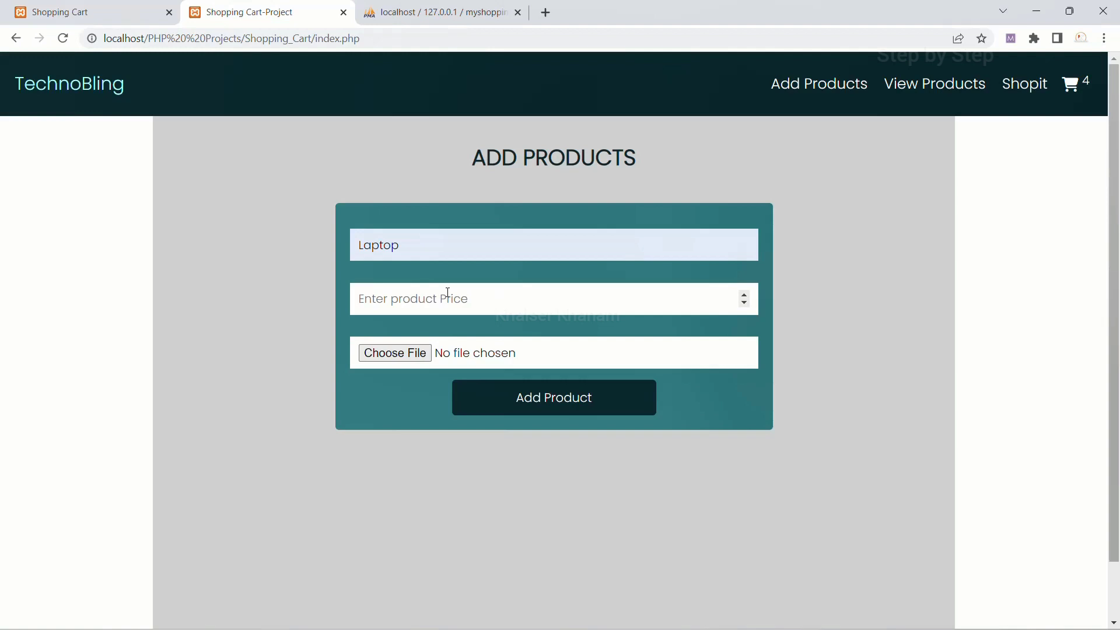
pyautogui.write('34000')
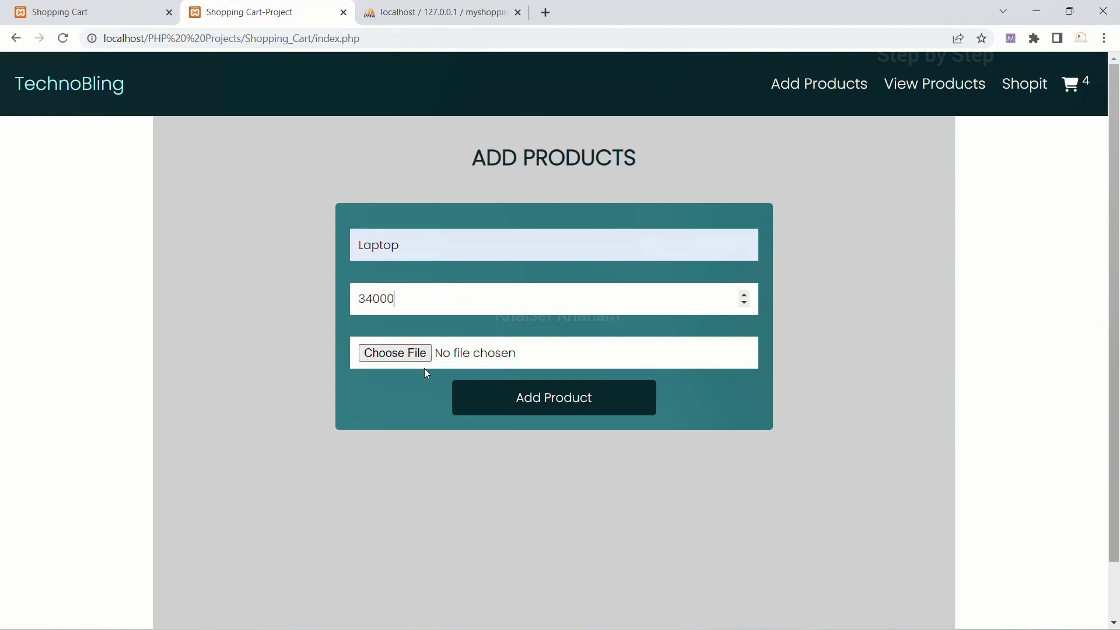
pyautogui.click(394, 352)
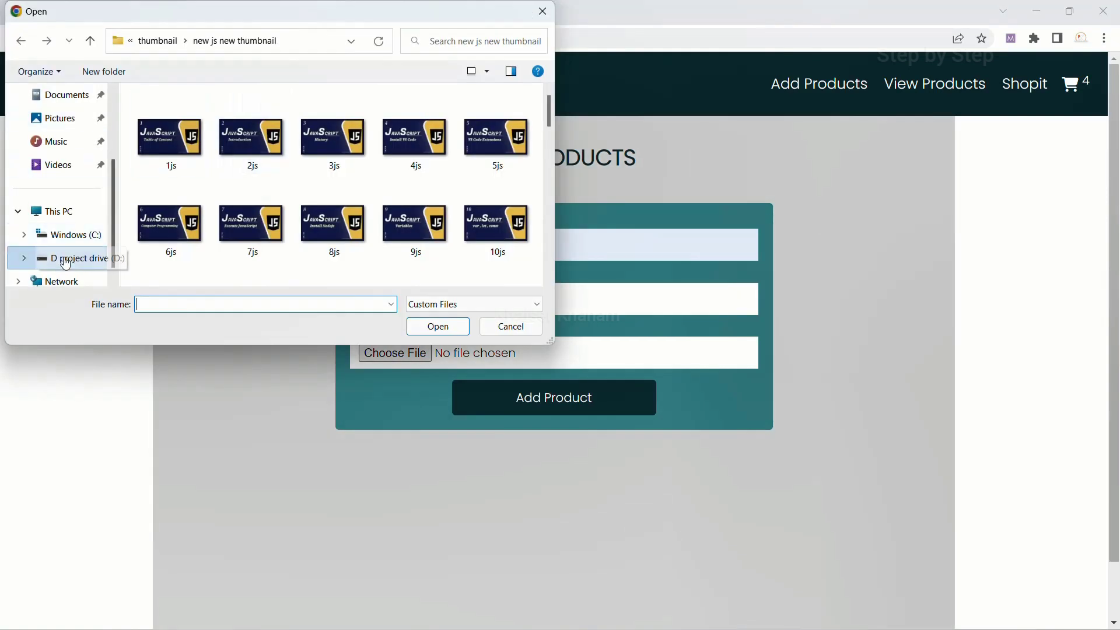
pyautogui.click(72, 211)
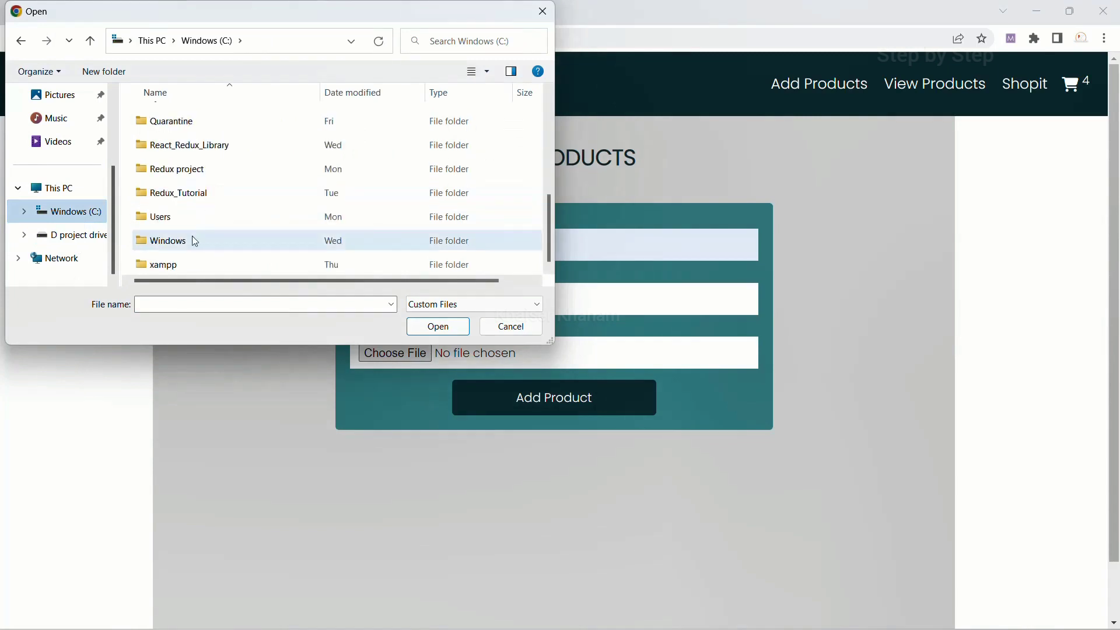
pyautogui.doubleClick(162, 264)
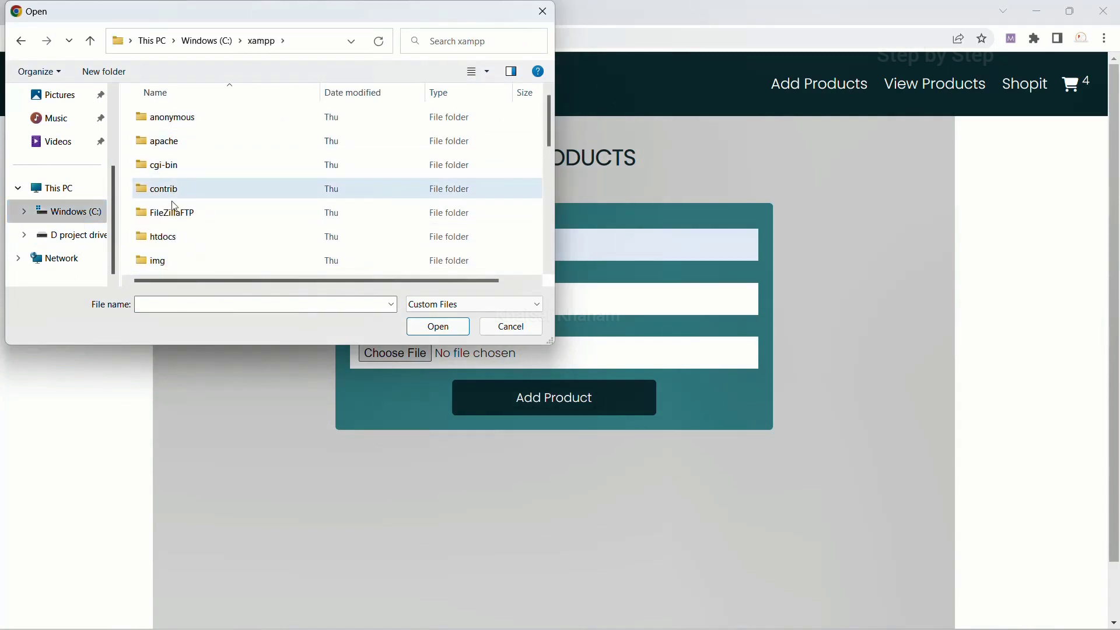
pyautogui.click(171, 236)
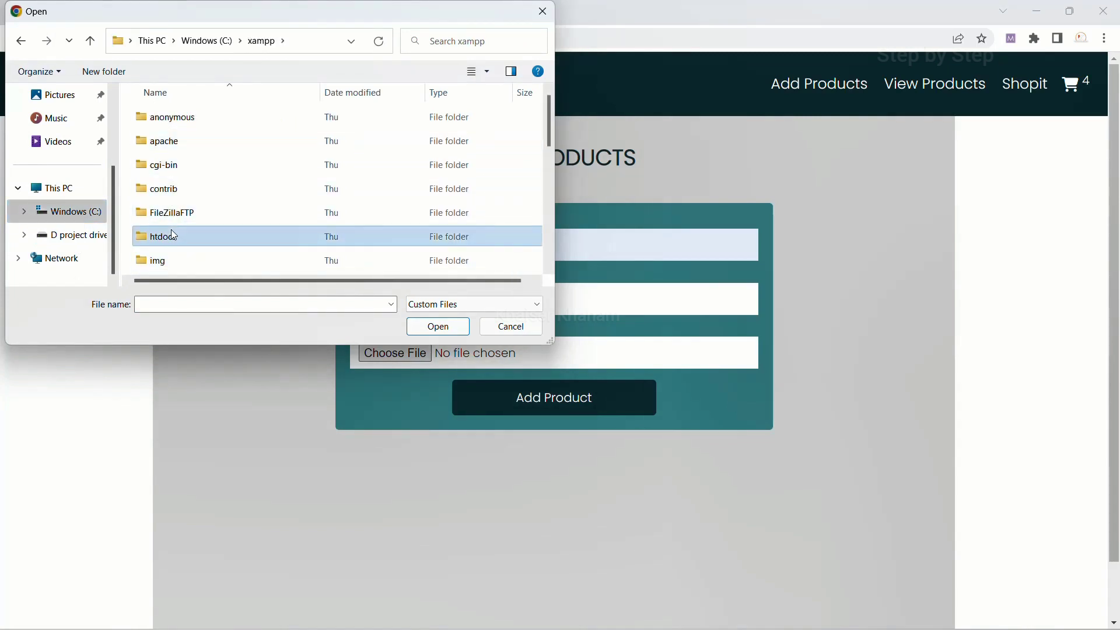
pyautogui.doubleClick(165, 237)
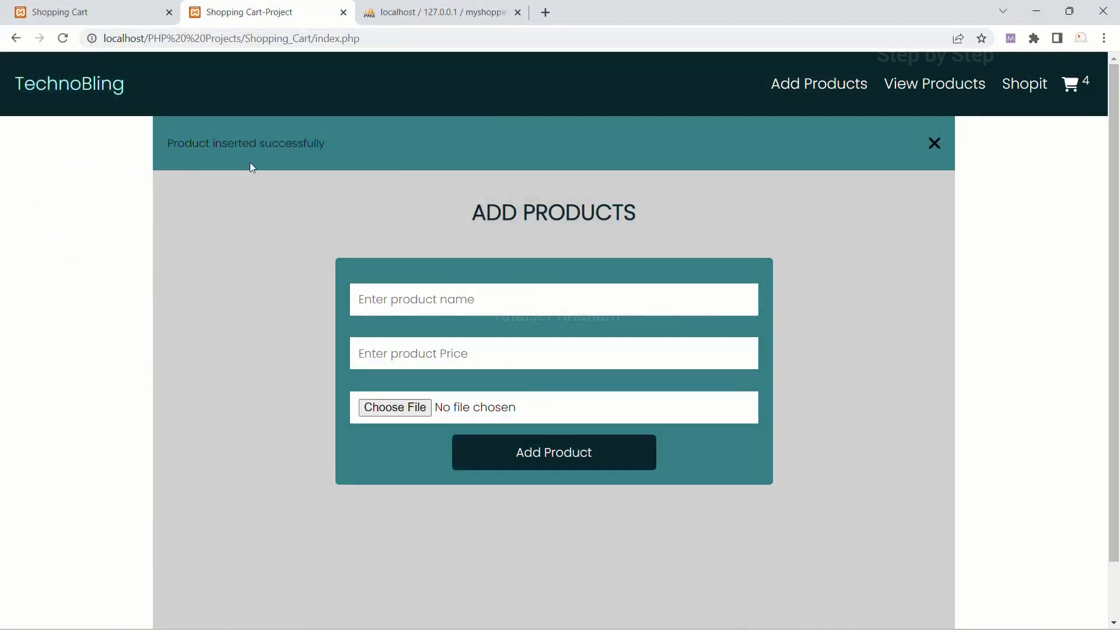
# - Fill in name headphone, price 65000, attach headphone.png, and submit the form
pyautogui.click(819, 83)
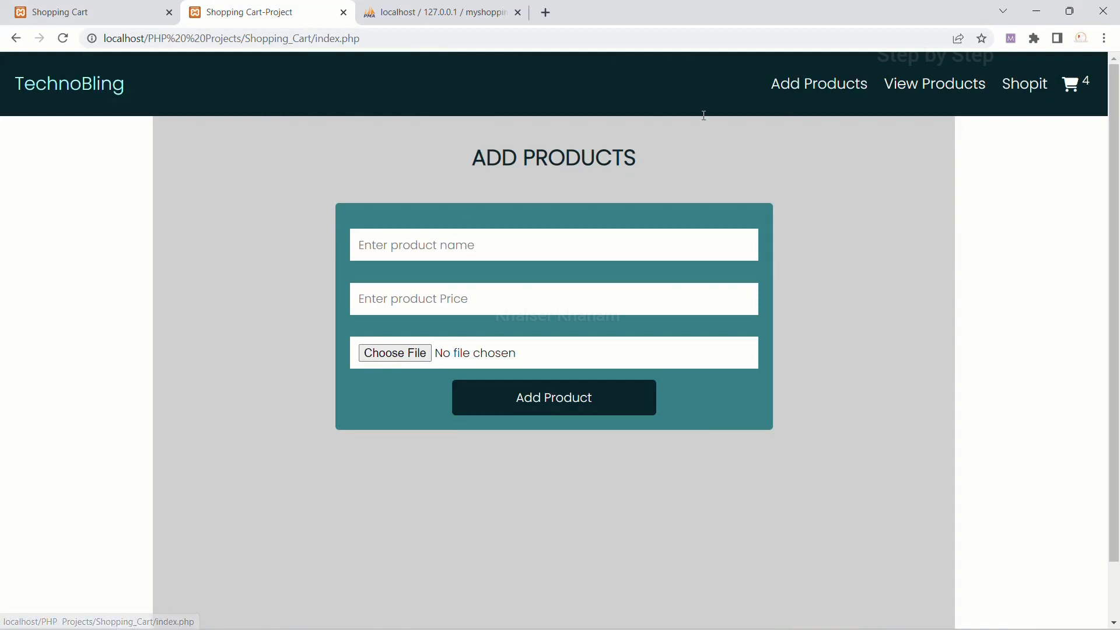
pyautogui.write('mobile')
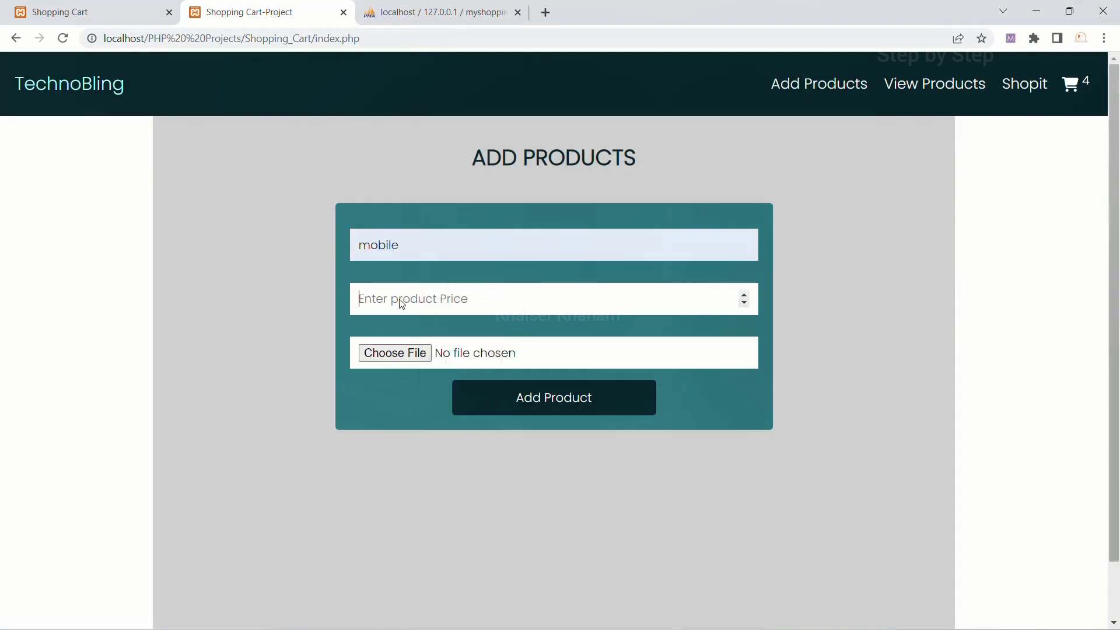
pyautogui.write('6500')
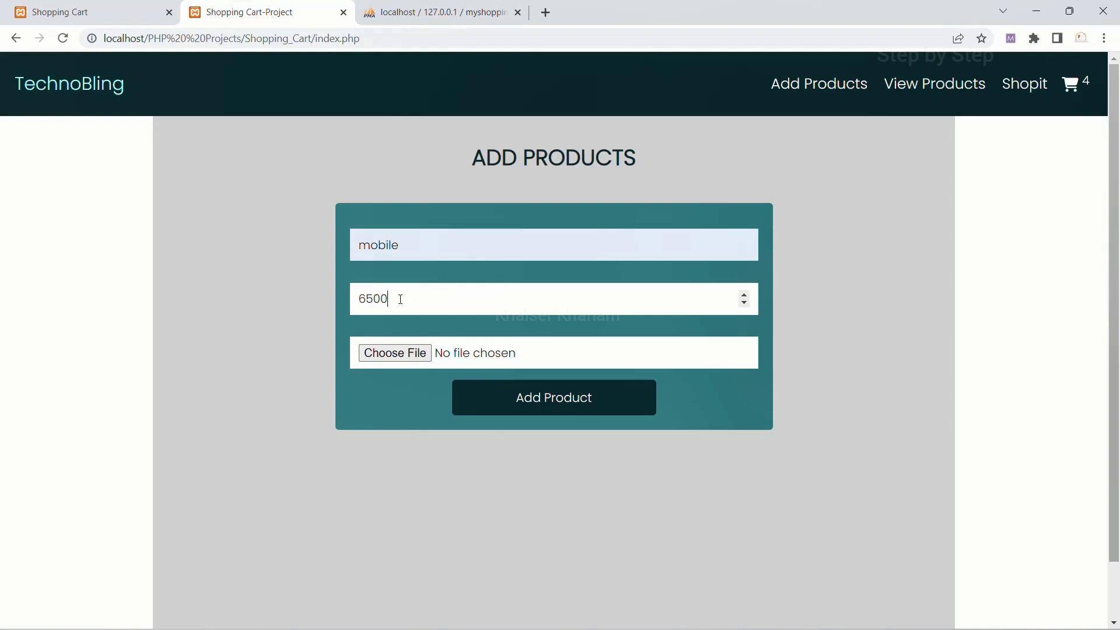
pyautogui.click(395, 352)
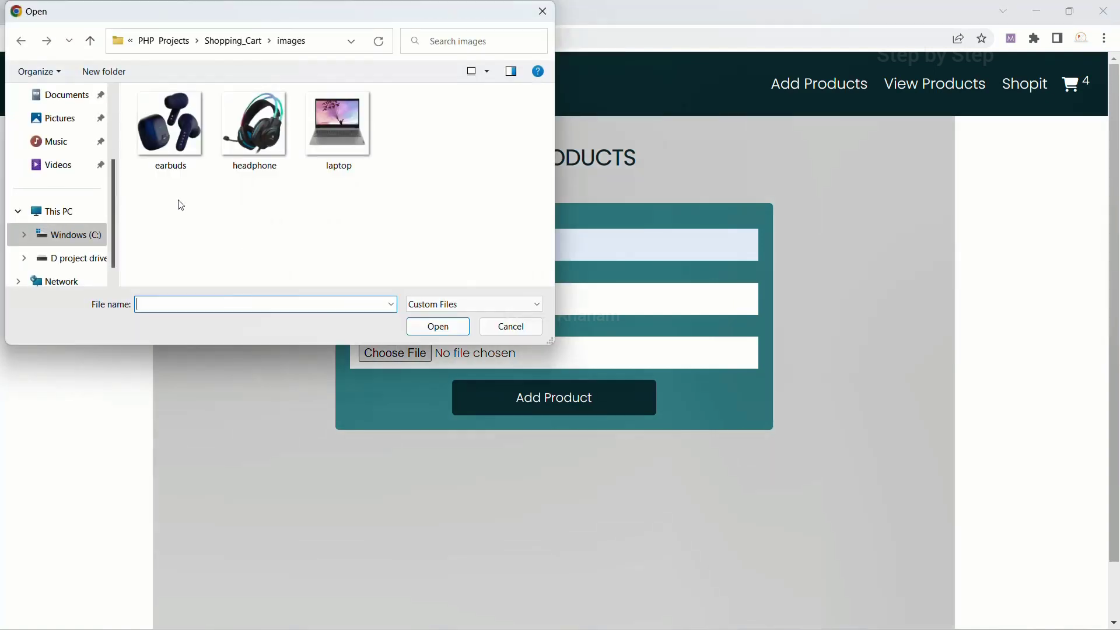
pyautogui.click(254, 125)
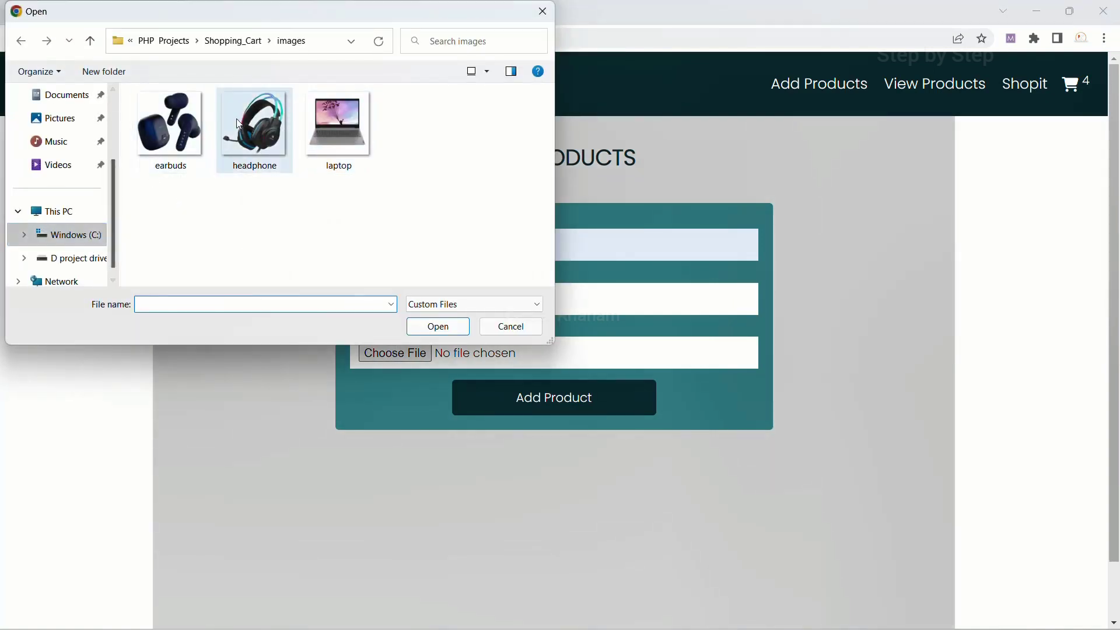
pyautogui.click(254, 125)
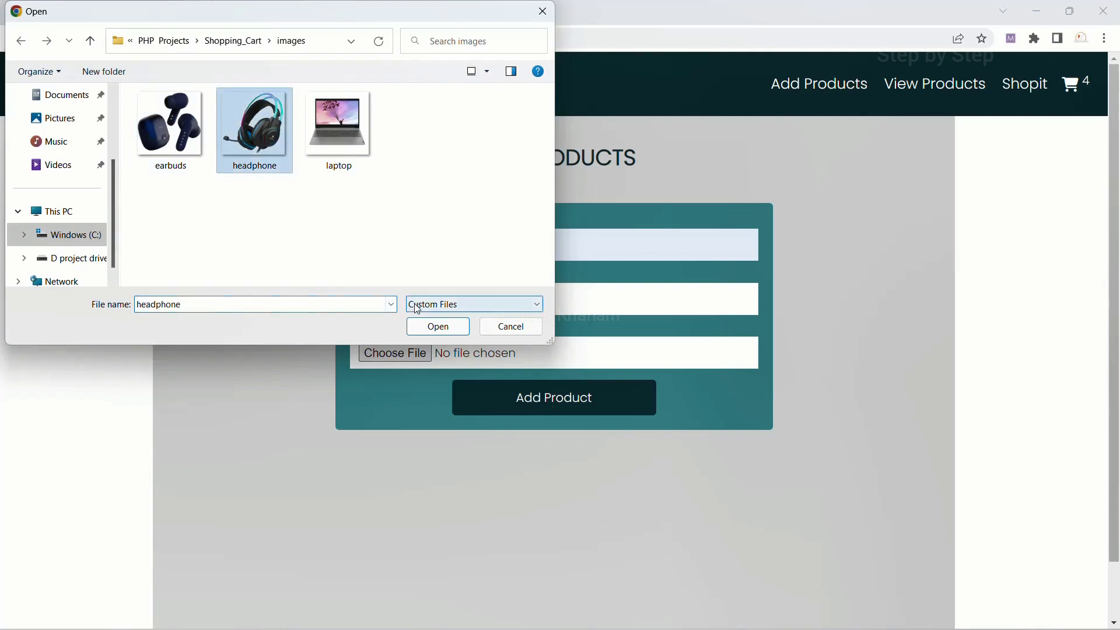
pyautogui.click(437, 325)
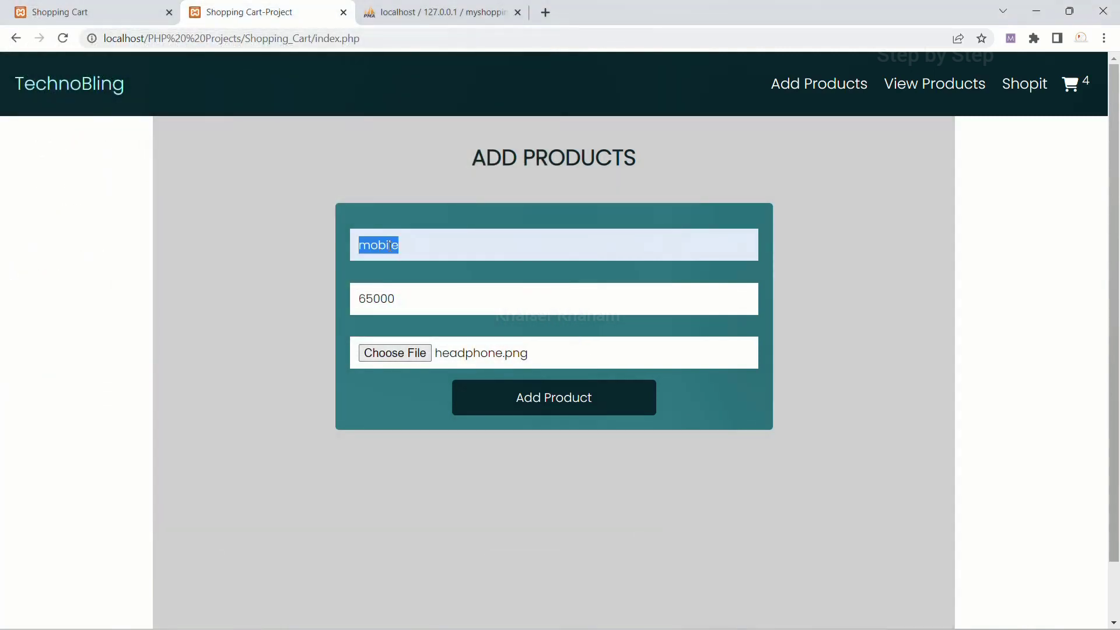
pyautogui.write('headpo')
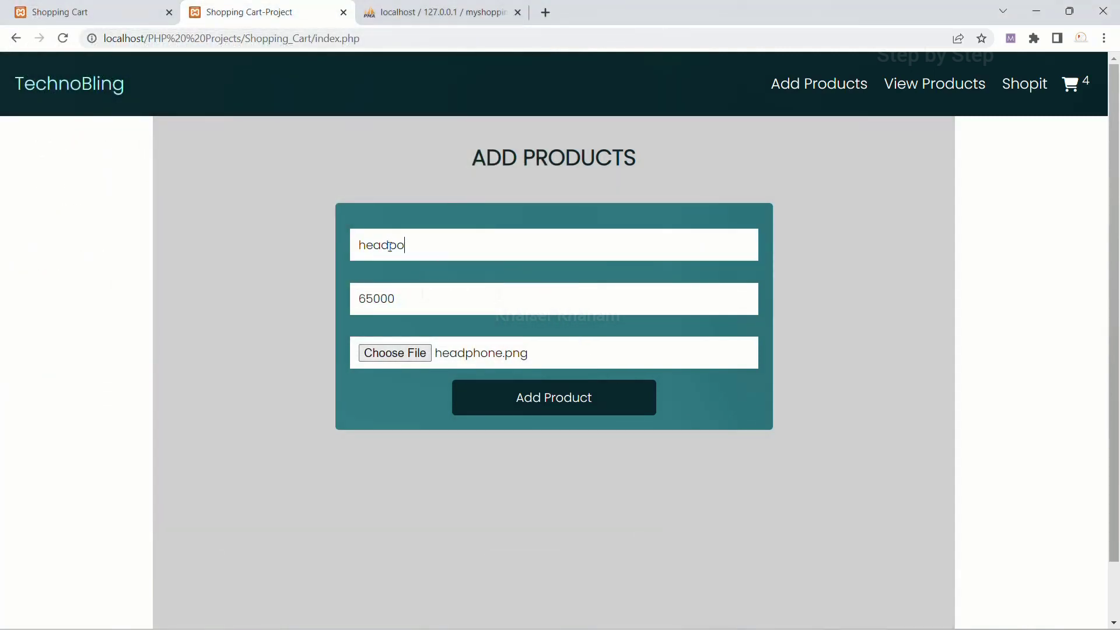
pyautogui.write('headphone')
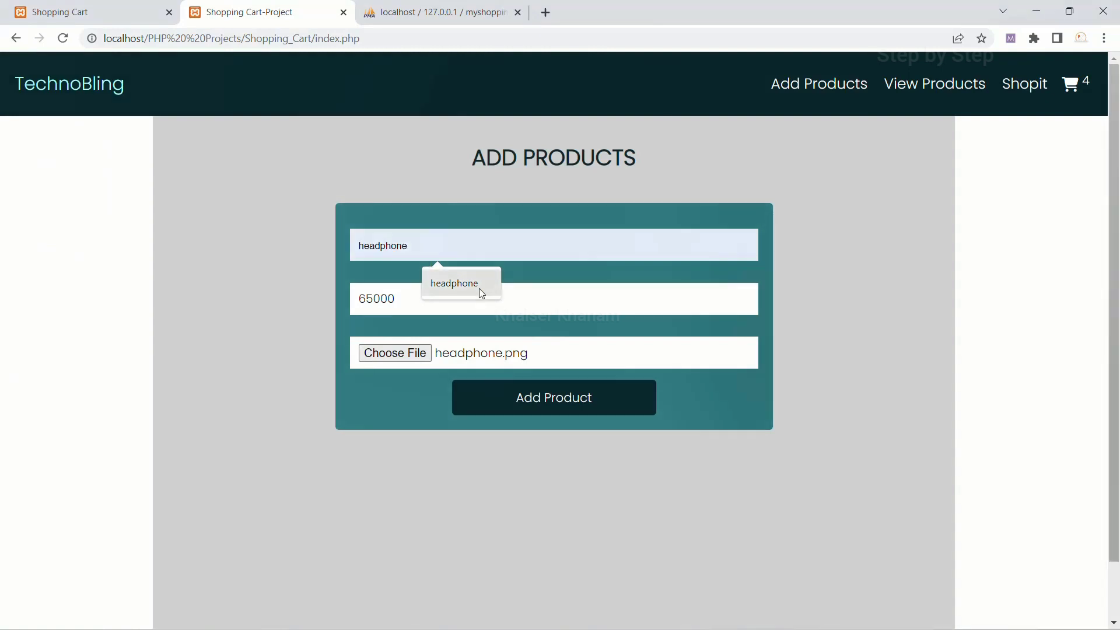
pyautogui.click(553, 398)
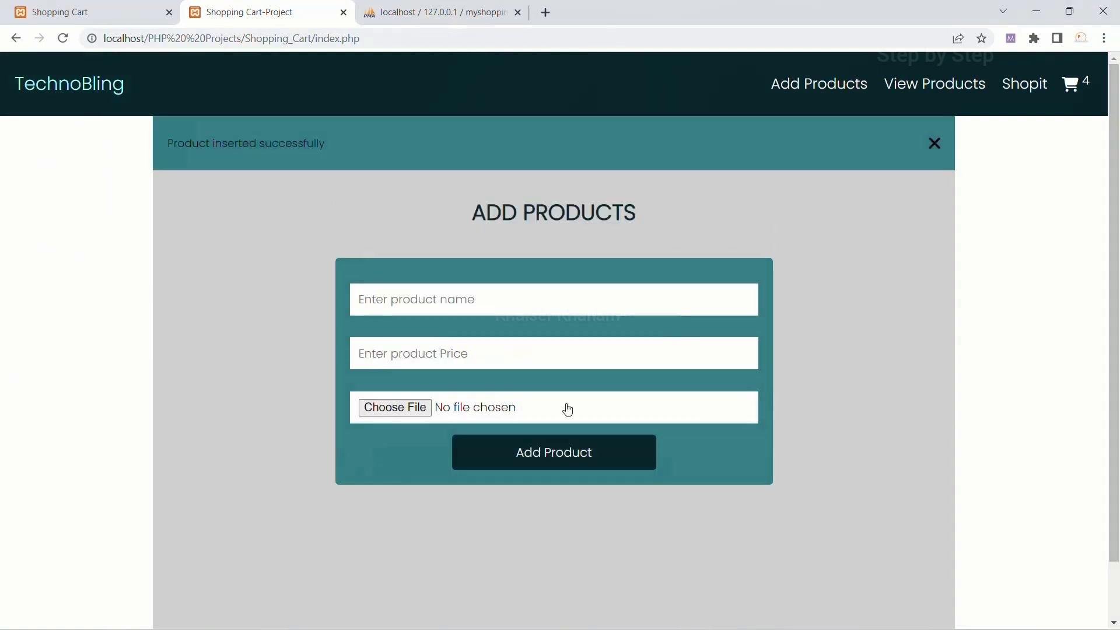
# - Open View Products, showing only Laptop, then browse the products table listing Laptop and headphone
pyautogui.click(933, 83)
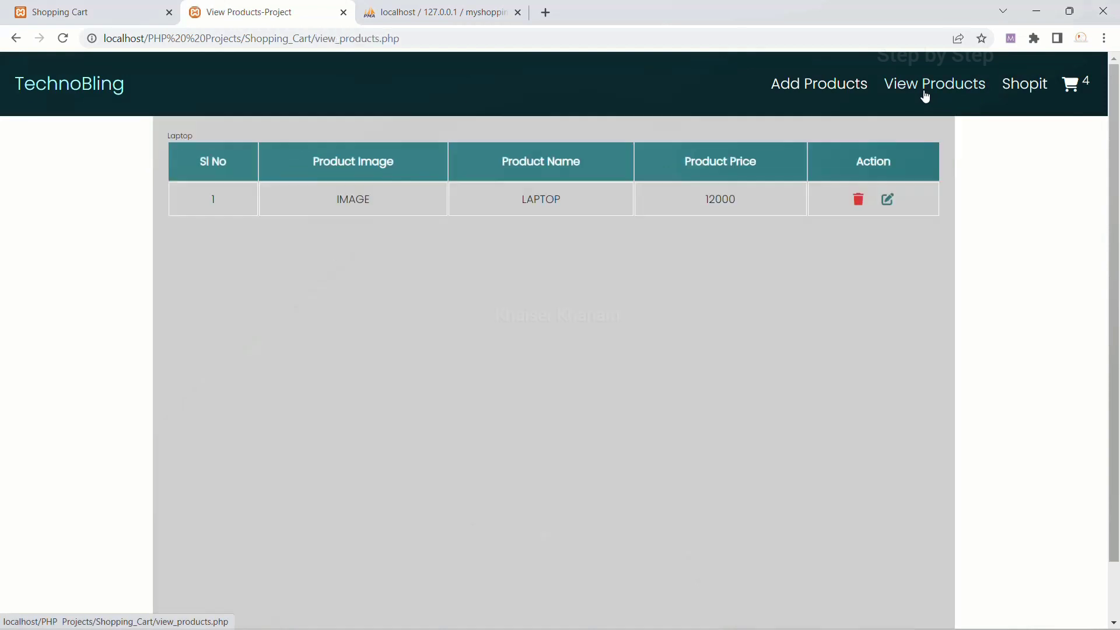
pyautogui.moveTo(397, 254)
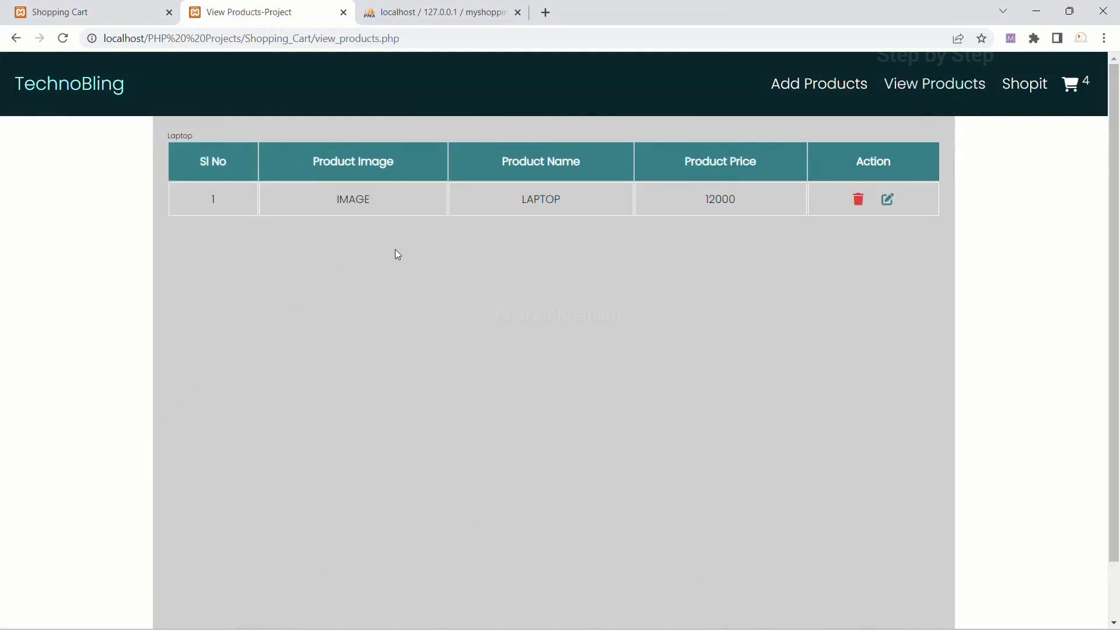
pyautogui.doubleClick(179, 136)
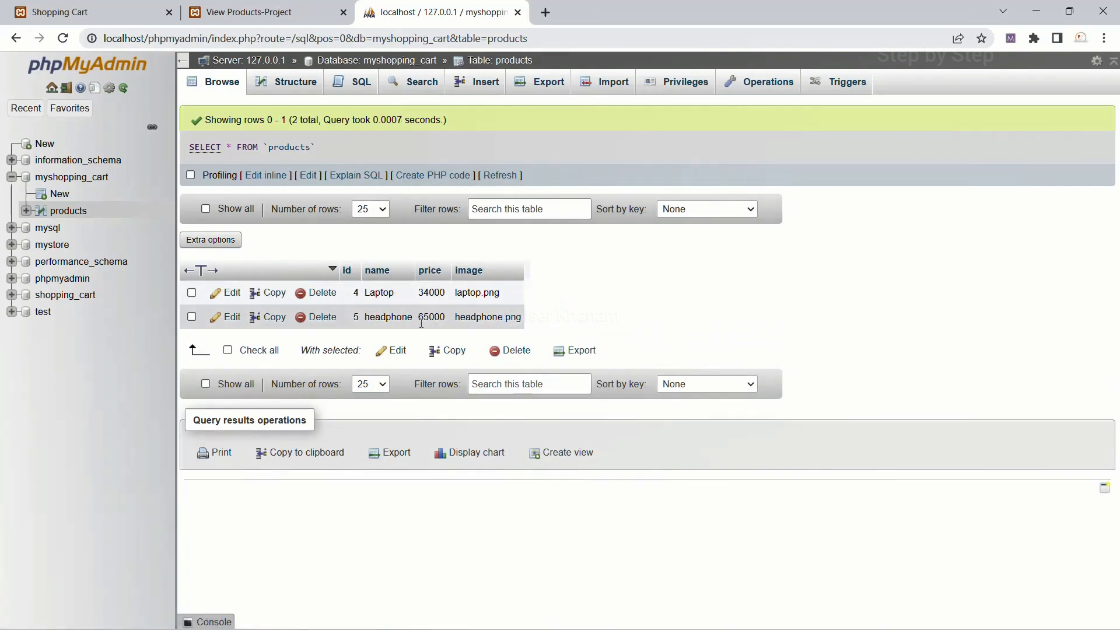
# - Return to the View Products tab, then bring view_products.php up in VS Code
pyautogui.click(265, 12)
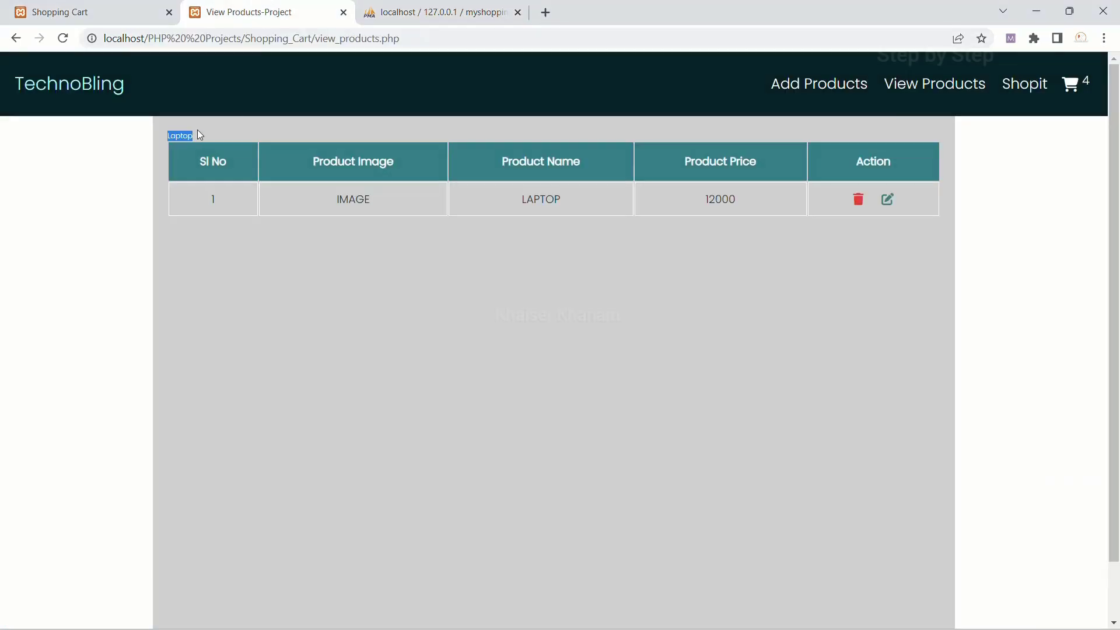
pyautogui.moveTo(529, 369)
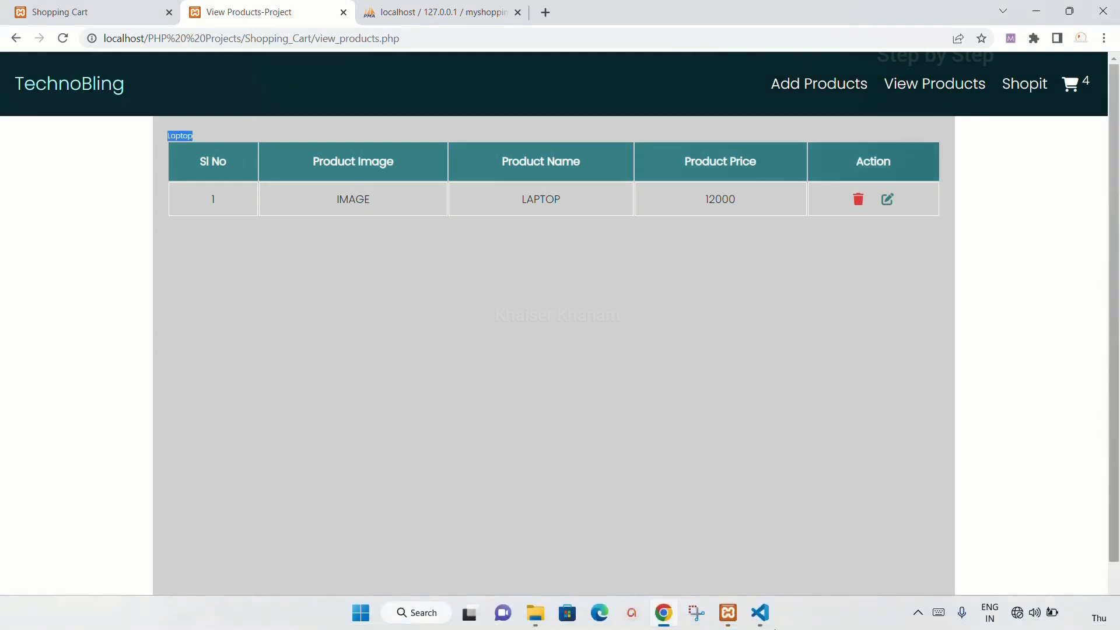
pyautogui.click(758, 613)
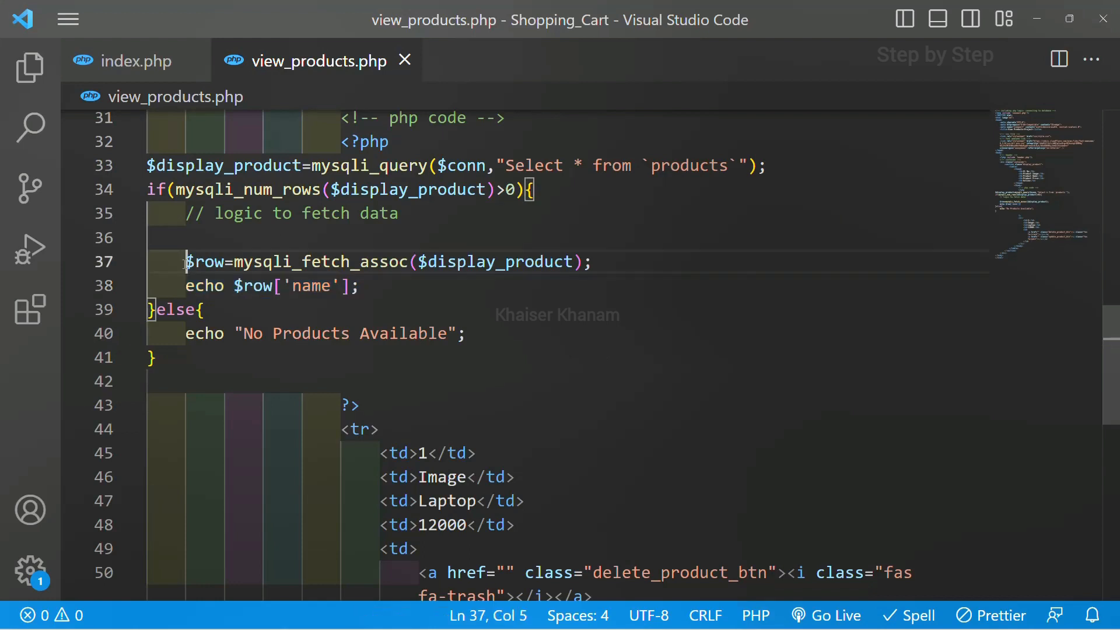
# - Wrap the $row fetch in while(...) around the name echo and save
pyautogui.write('whil')
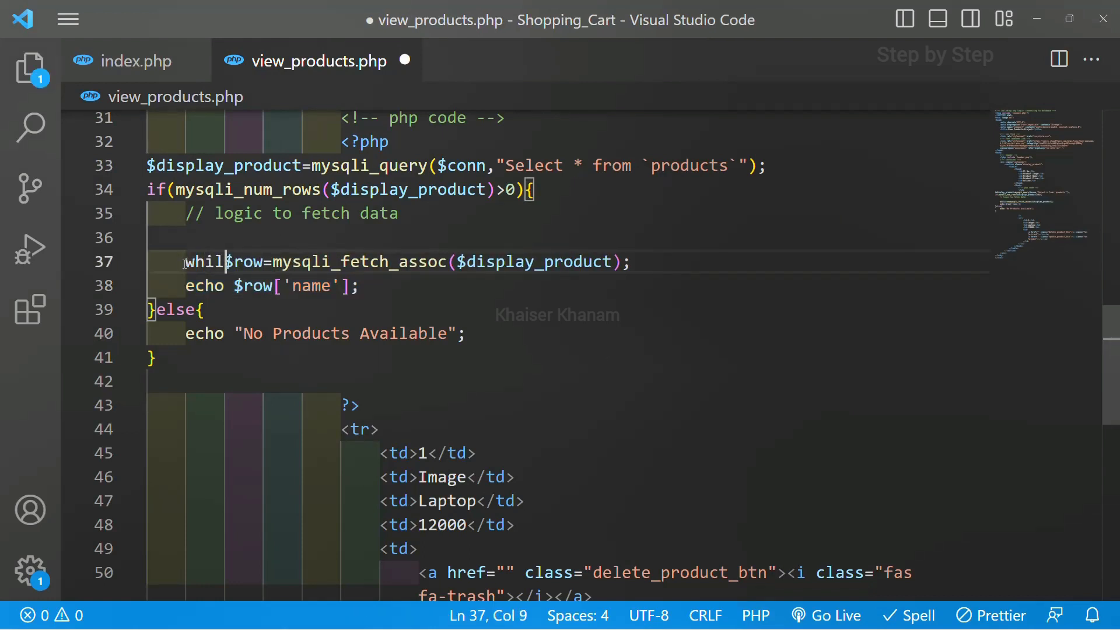
pyautogui.write('e(')
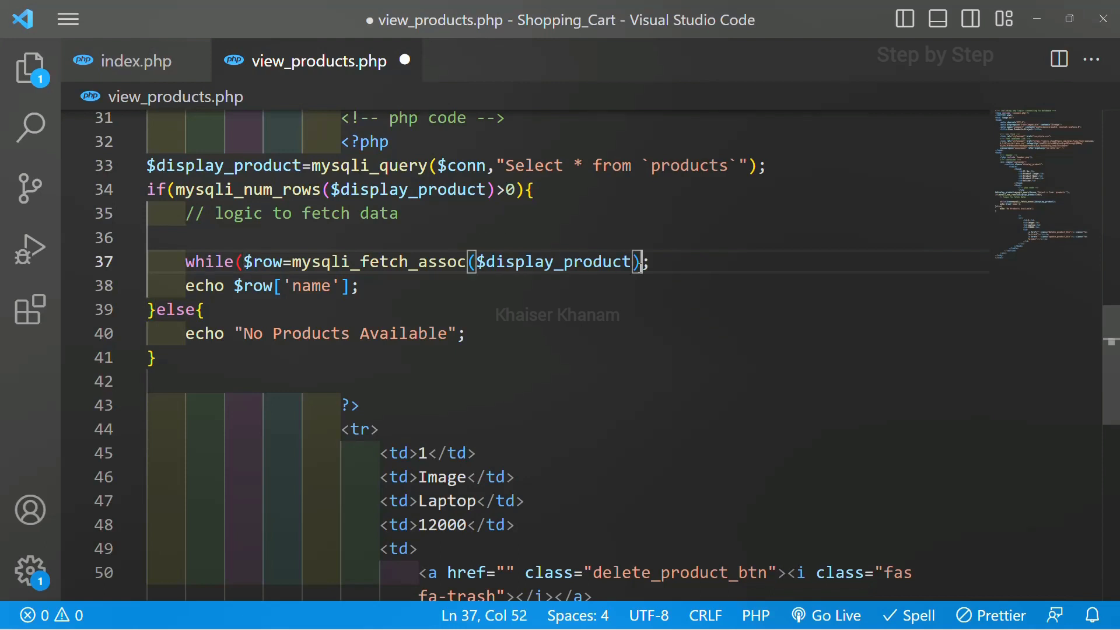
pyautogui.write('){')
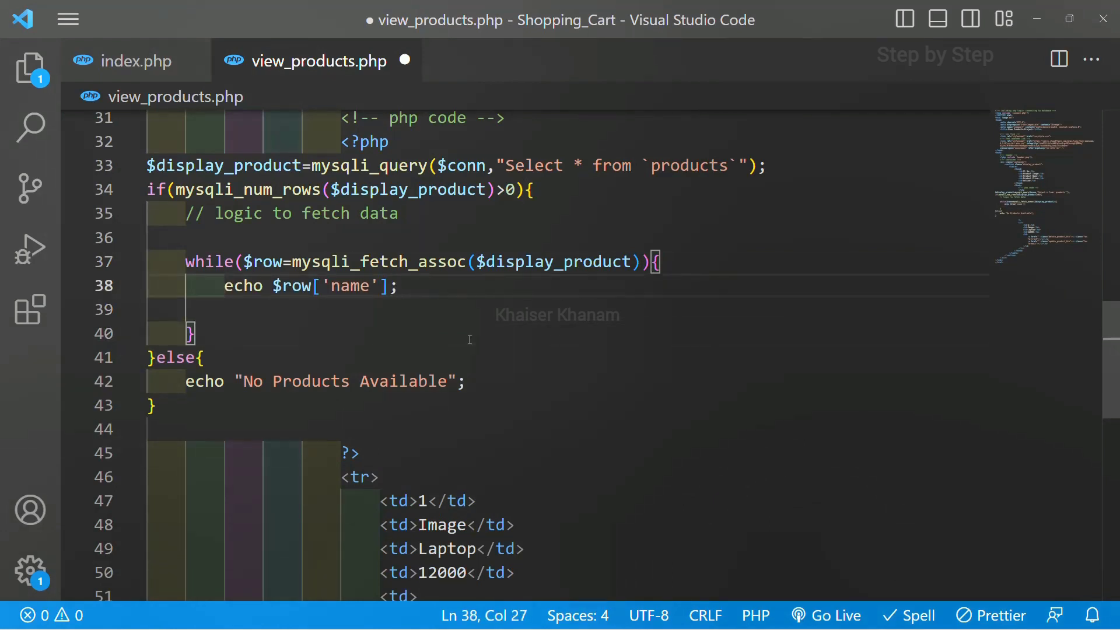
pyautogui.press('ctrl+s')
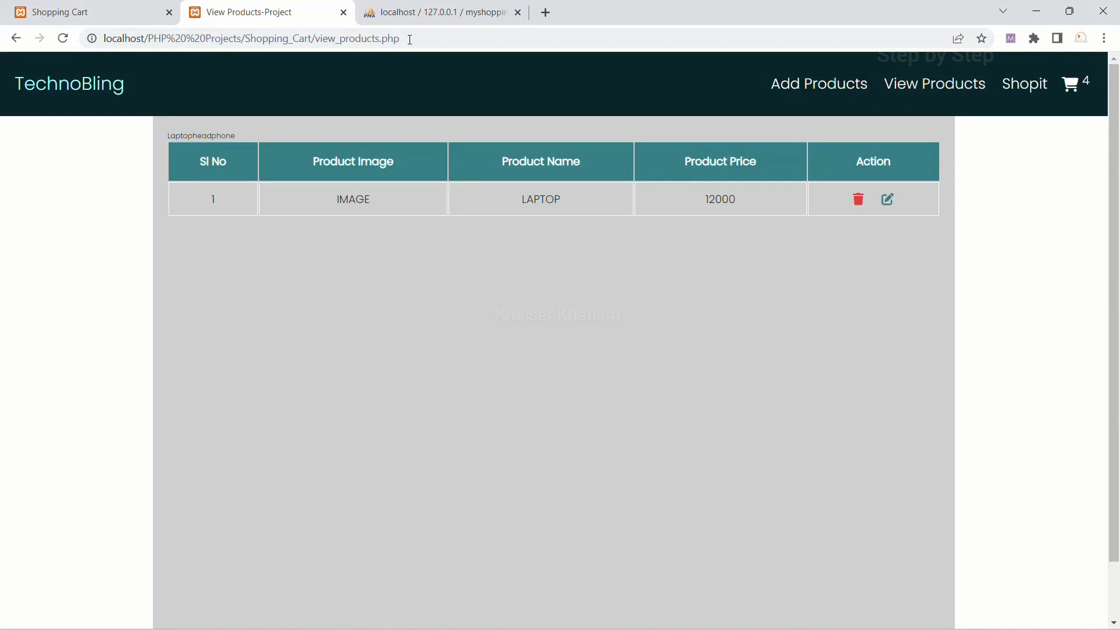
# - Confirm 'Laptopheadphone' prints on the View Products page, then return to view_products.php
pyautogui.doubleClick(178, 136)
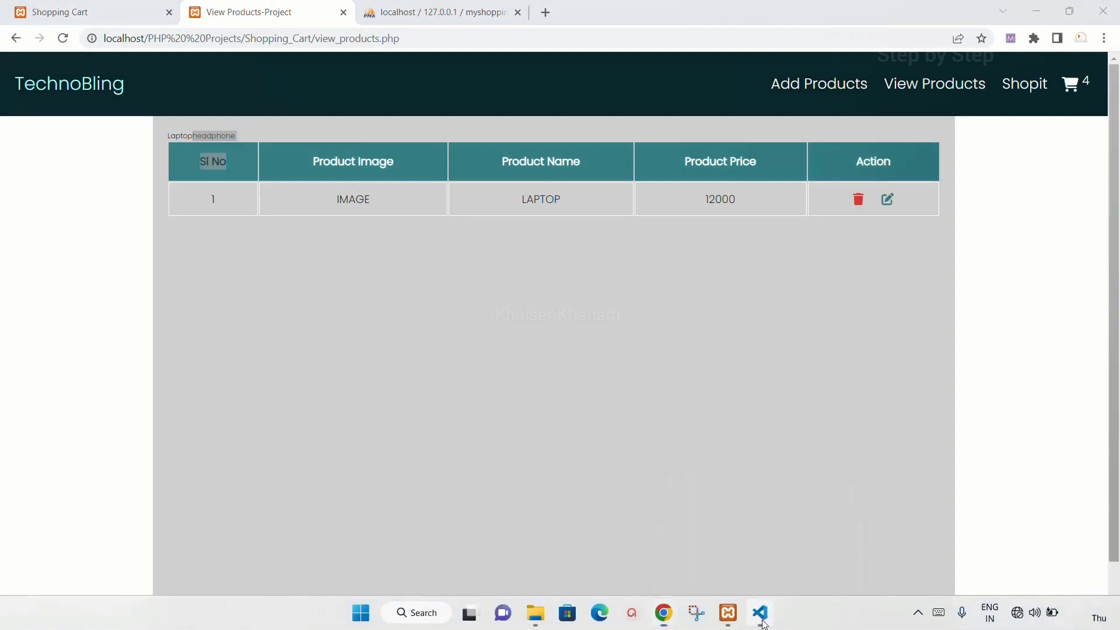
pyautogui.click(760, 613)
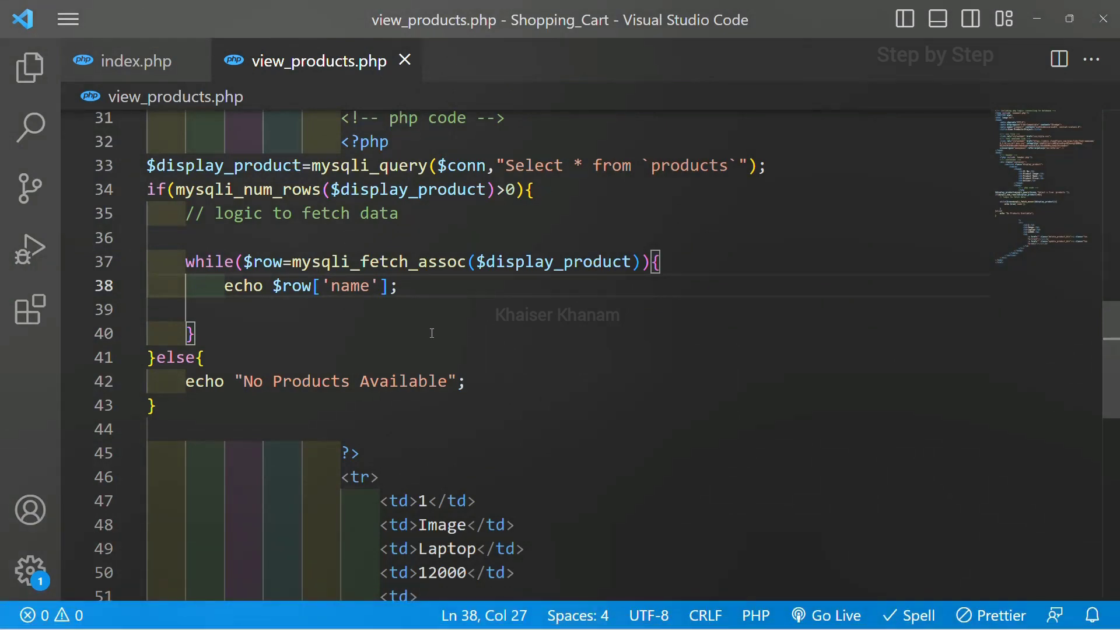